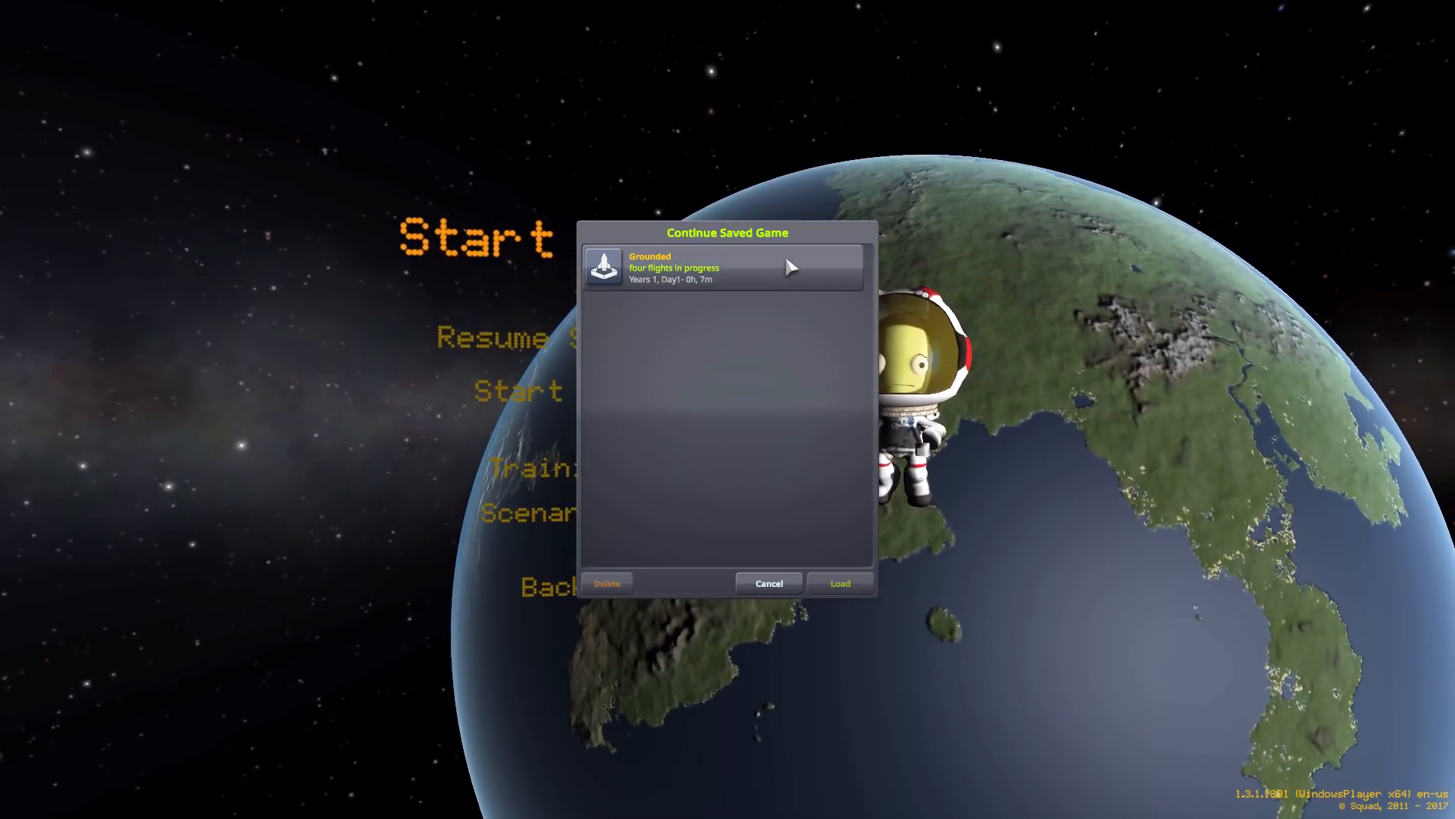
Load the 'Grounded' saved game and enter the Kerbal Space Center
left_click(838, 583)
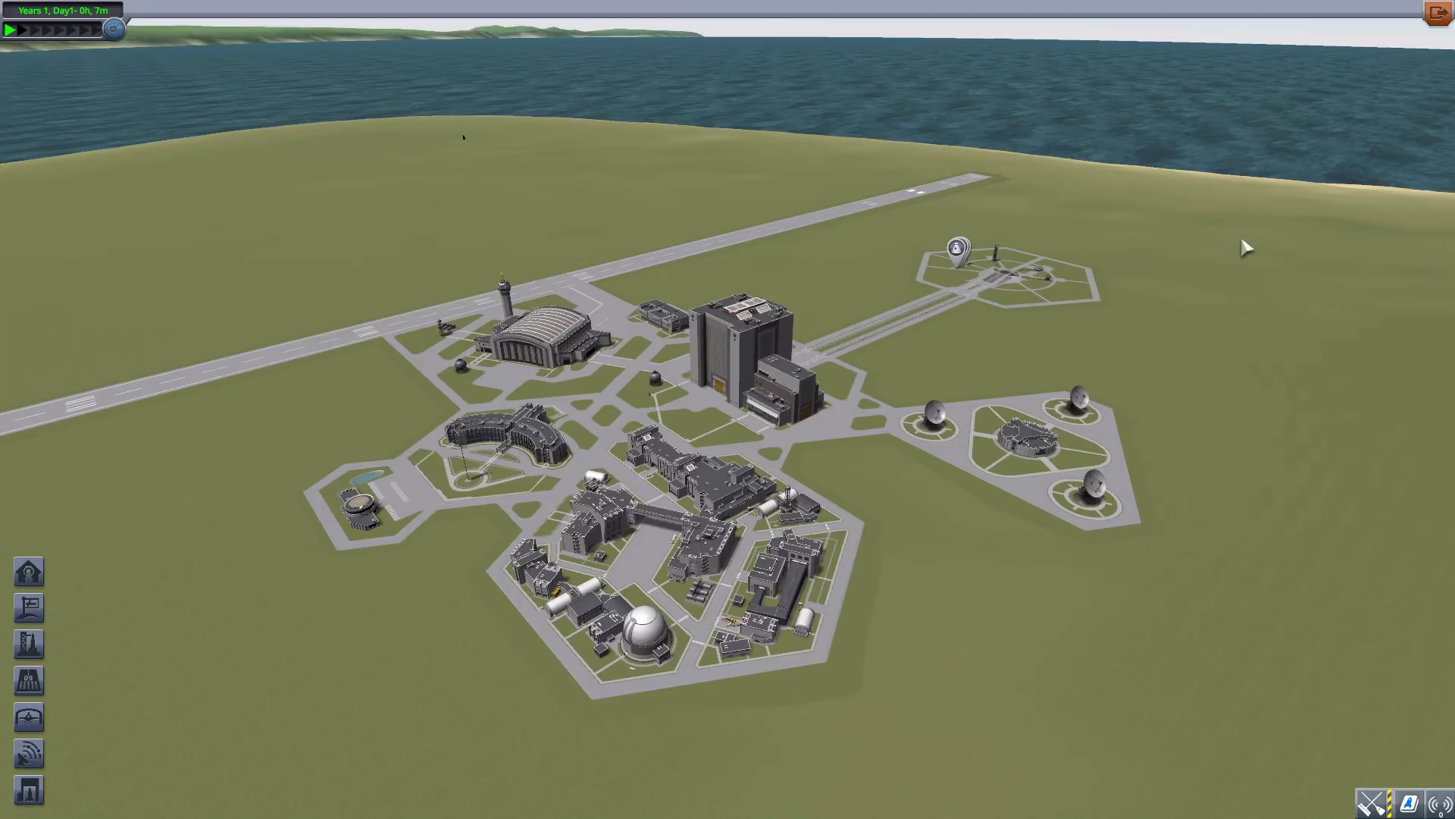
mouse_move(1352, 217)
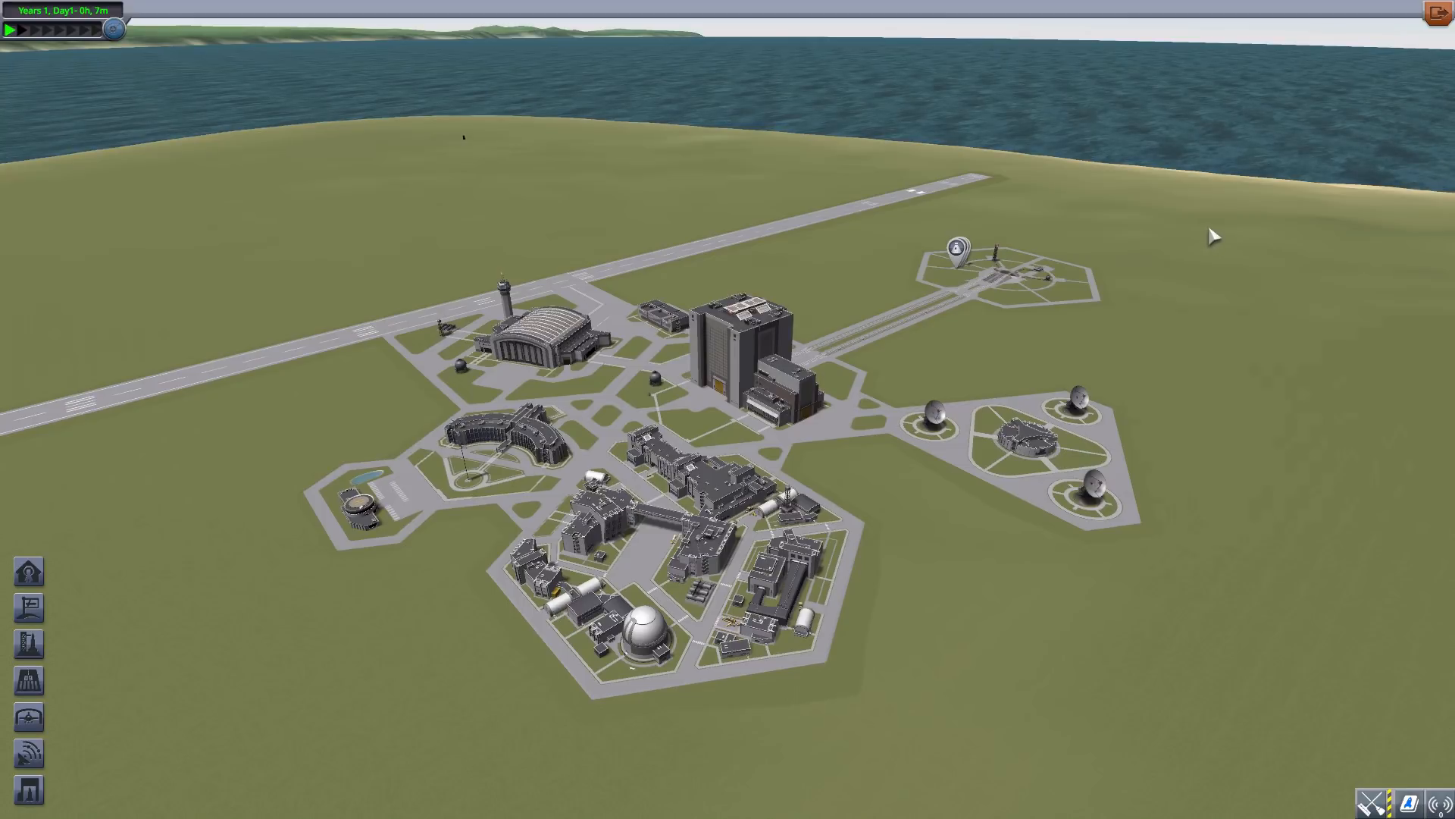
mouse_move(1222, 302)
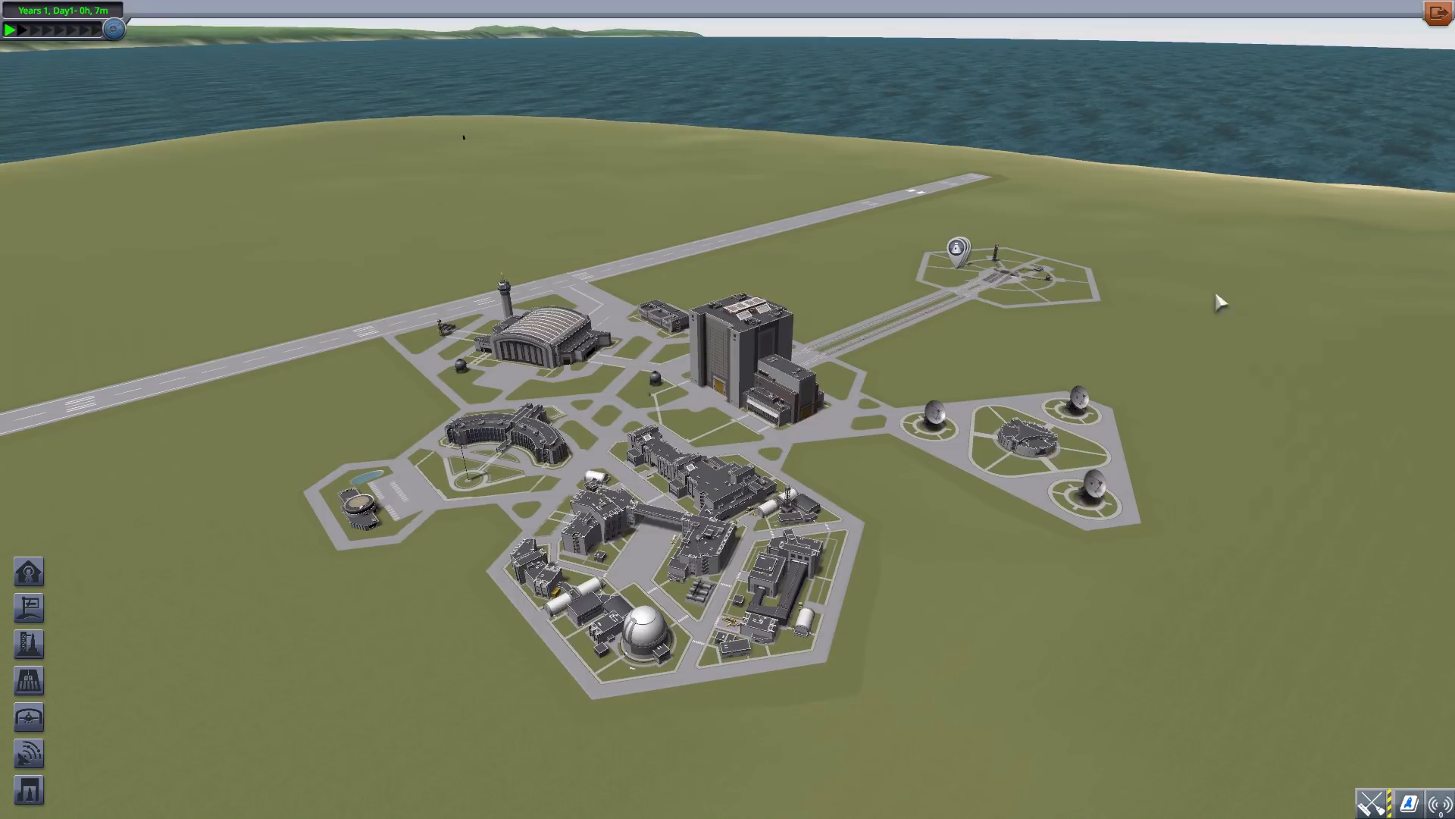
mouse_move(778, 432)
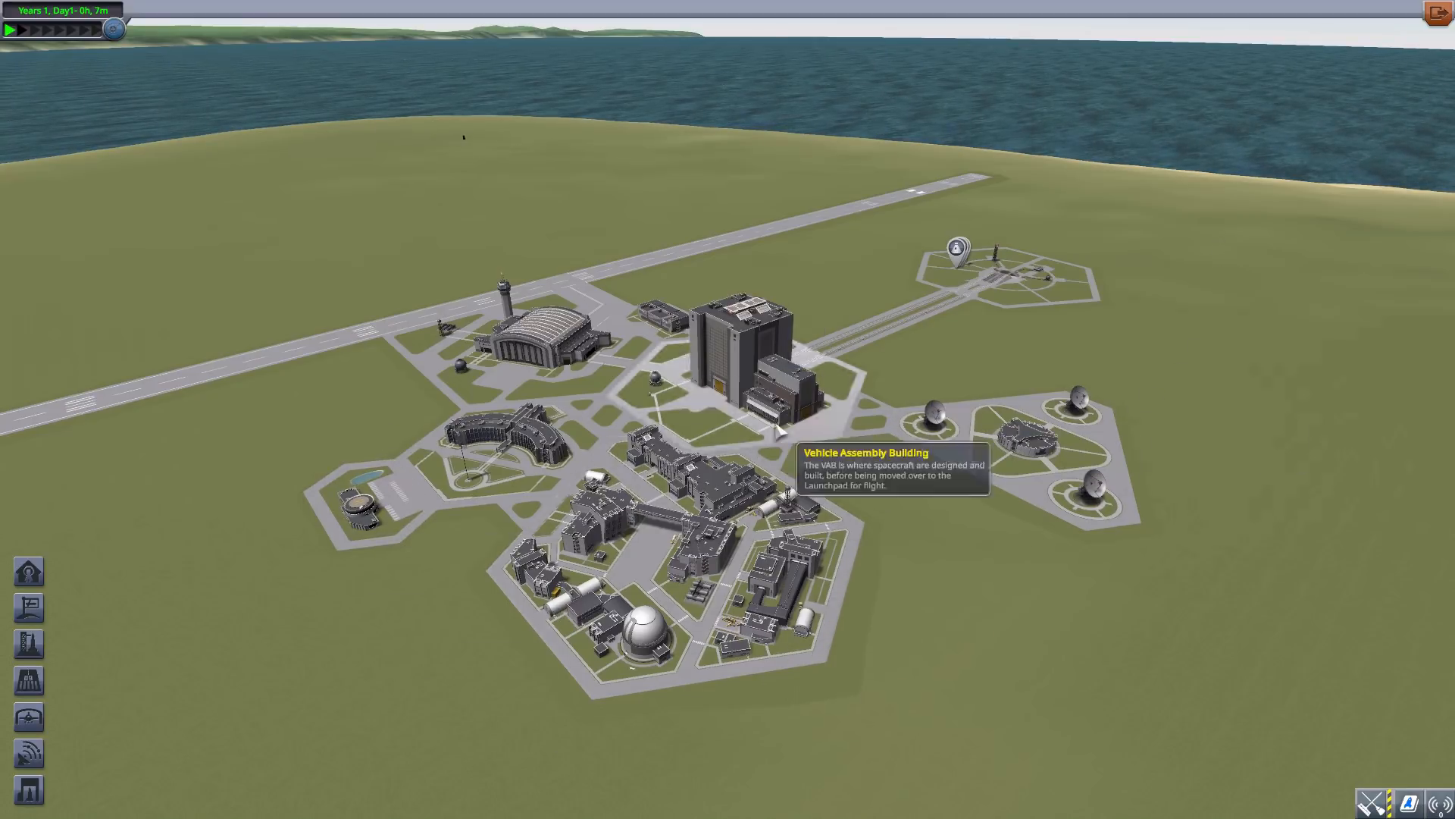
mouse_move(719, 509)
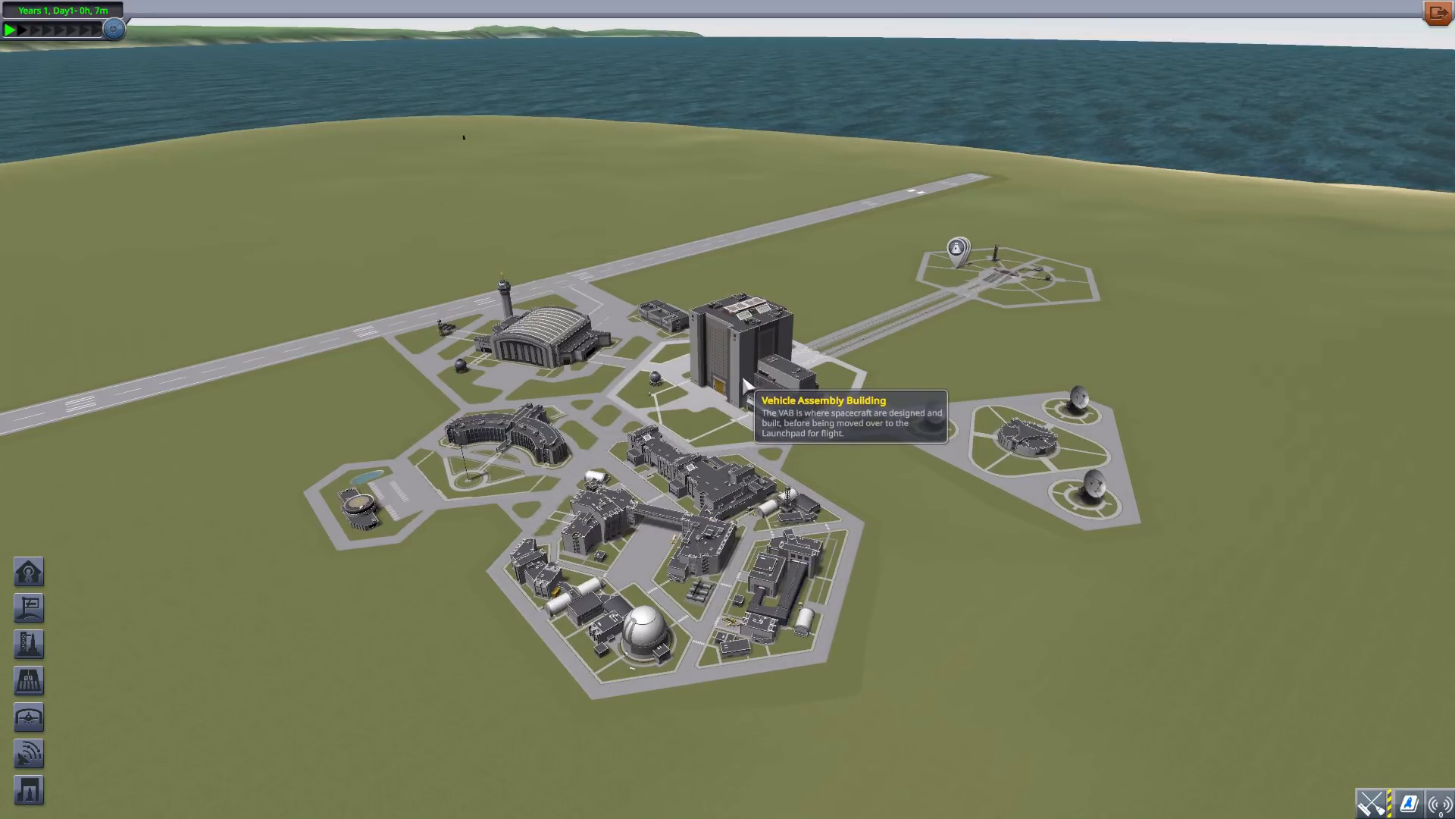
mouse_move(951, 370)
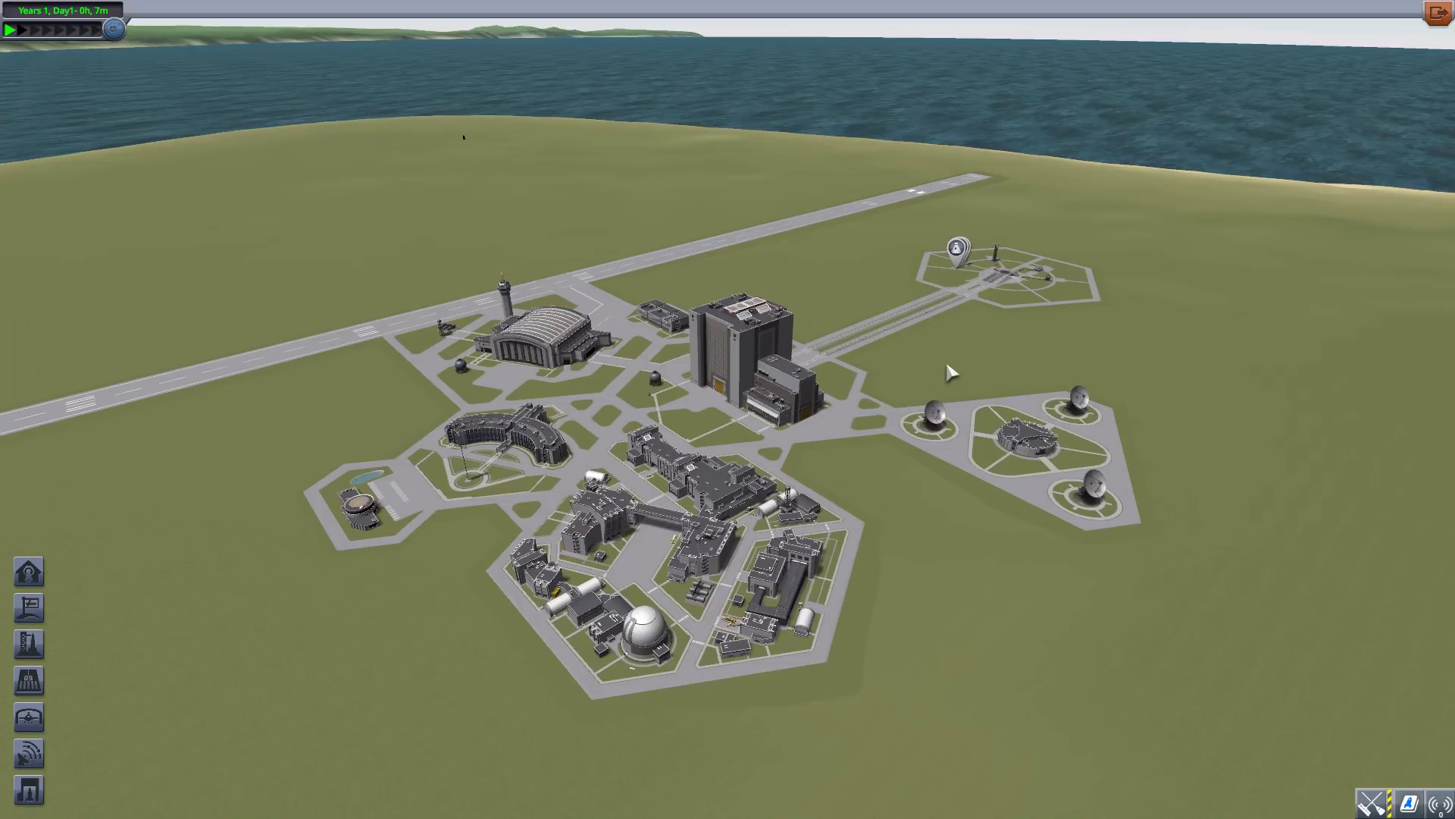
mouse_move(936, 383)
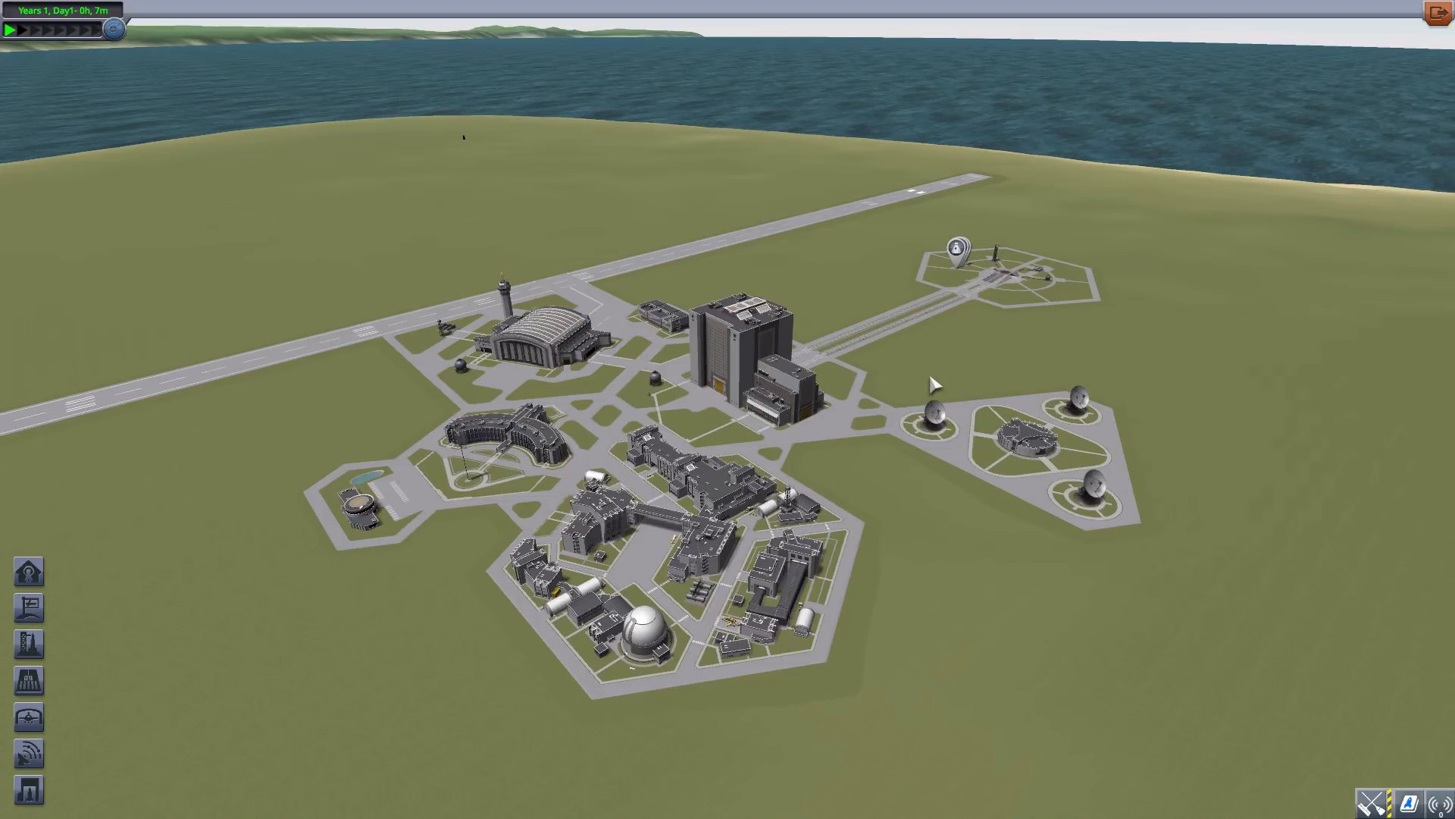
mouse_move(738, 534)
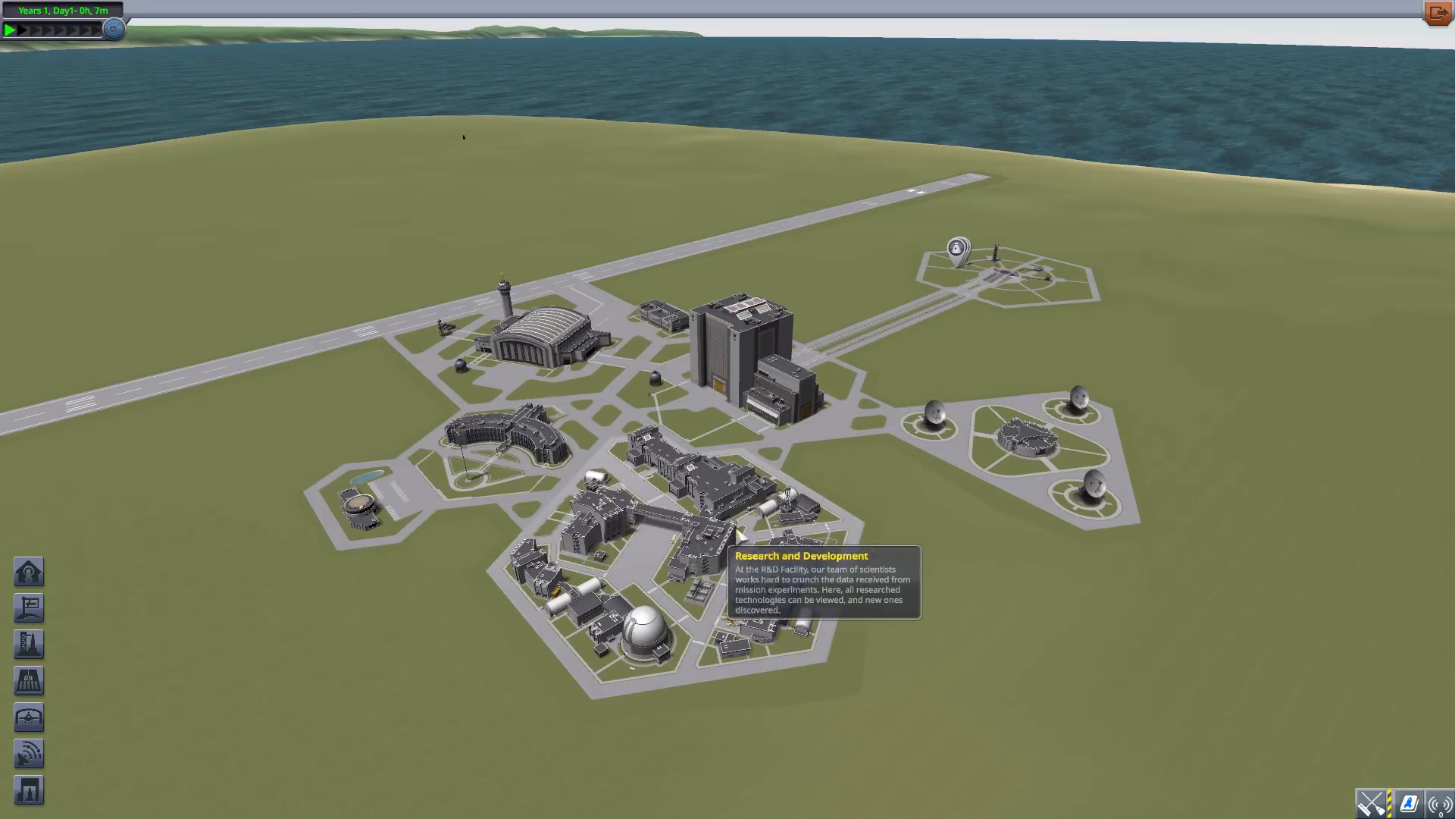
mouse_move(557, 349)
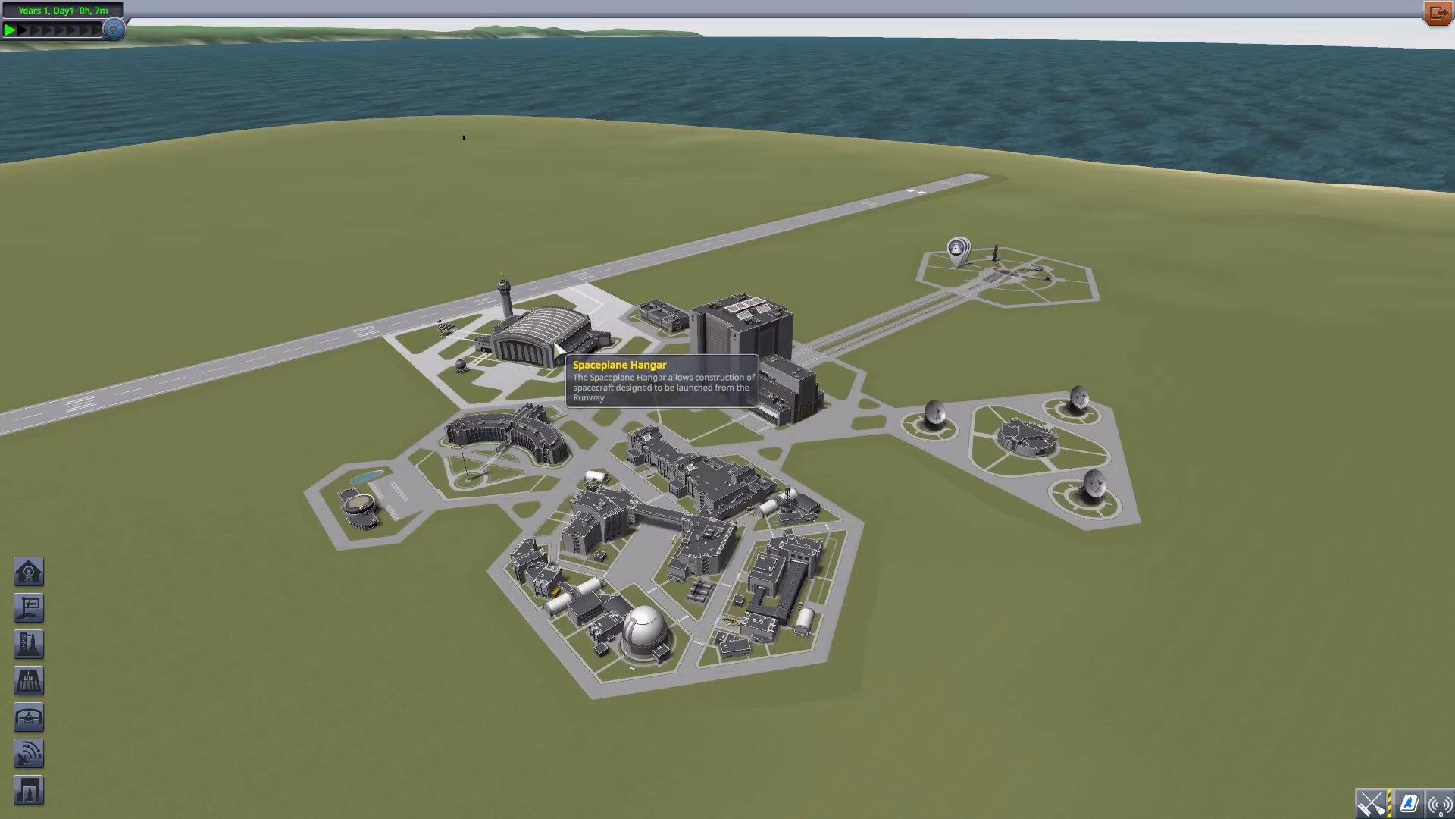
Enter the Spaceplane Hangar and filter the parts list to the Grounded mod
left_click(530, 334)
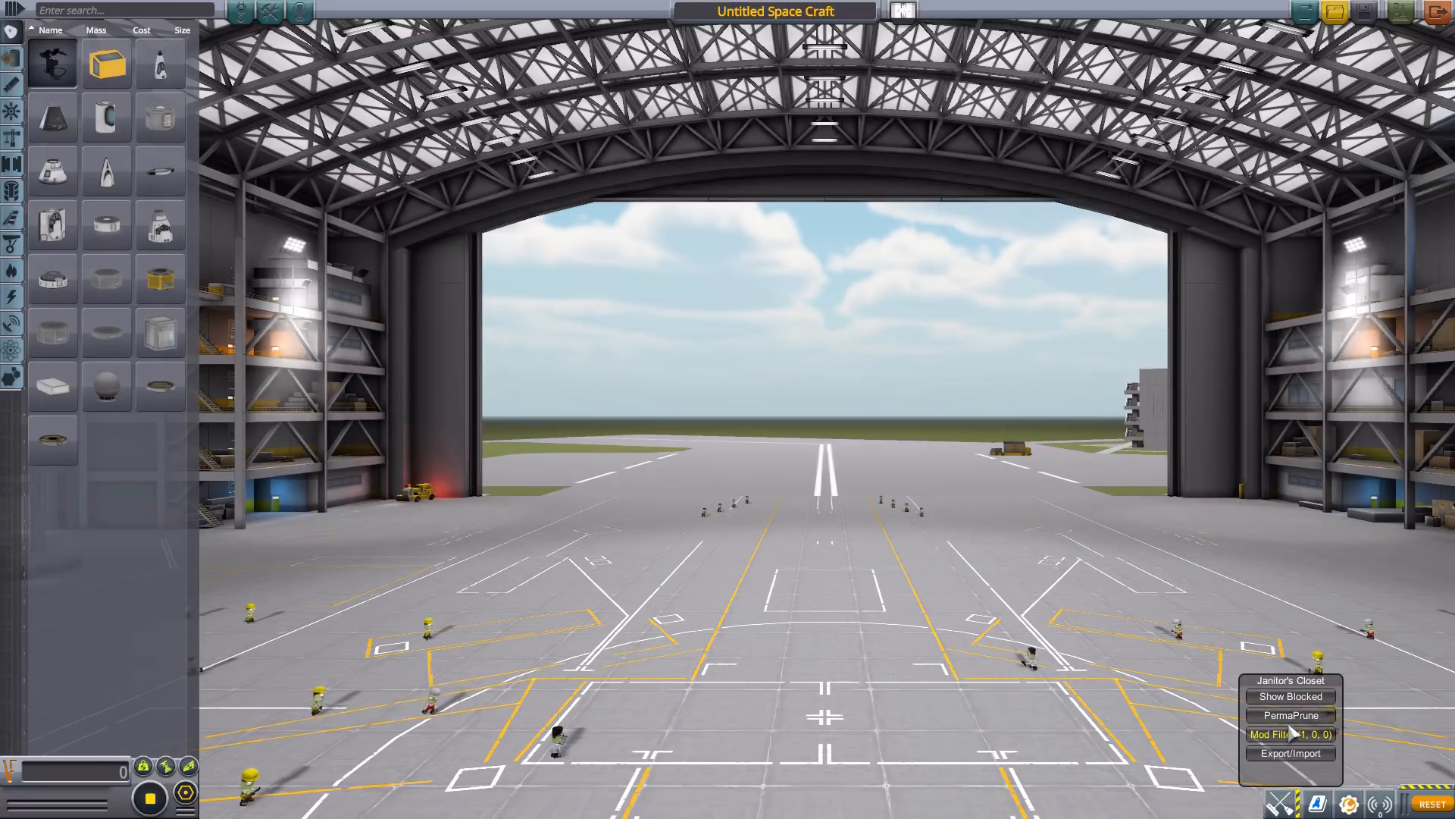
left_click(1290, 734)
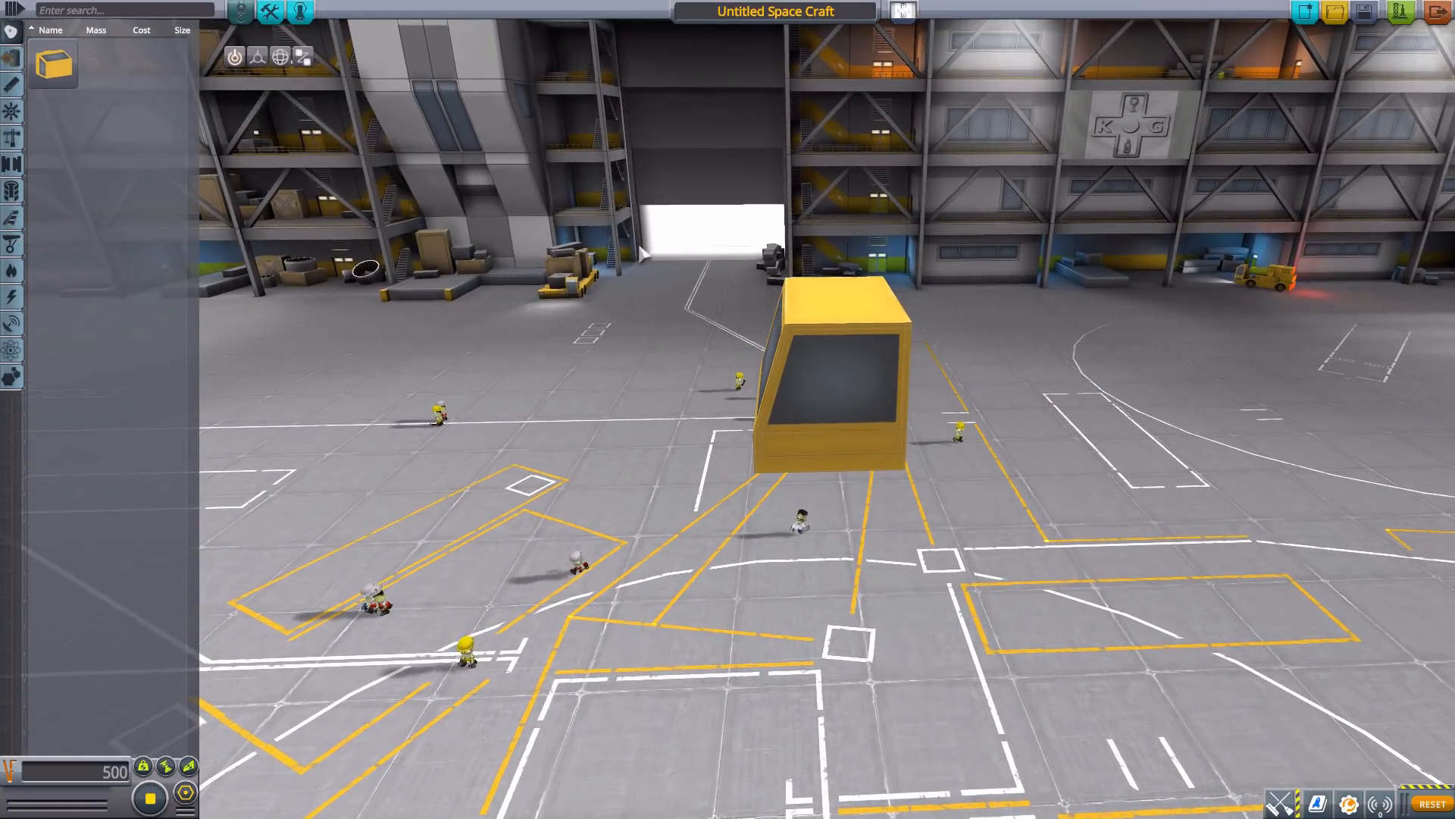
mouse_move(53, 64)
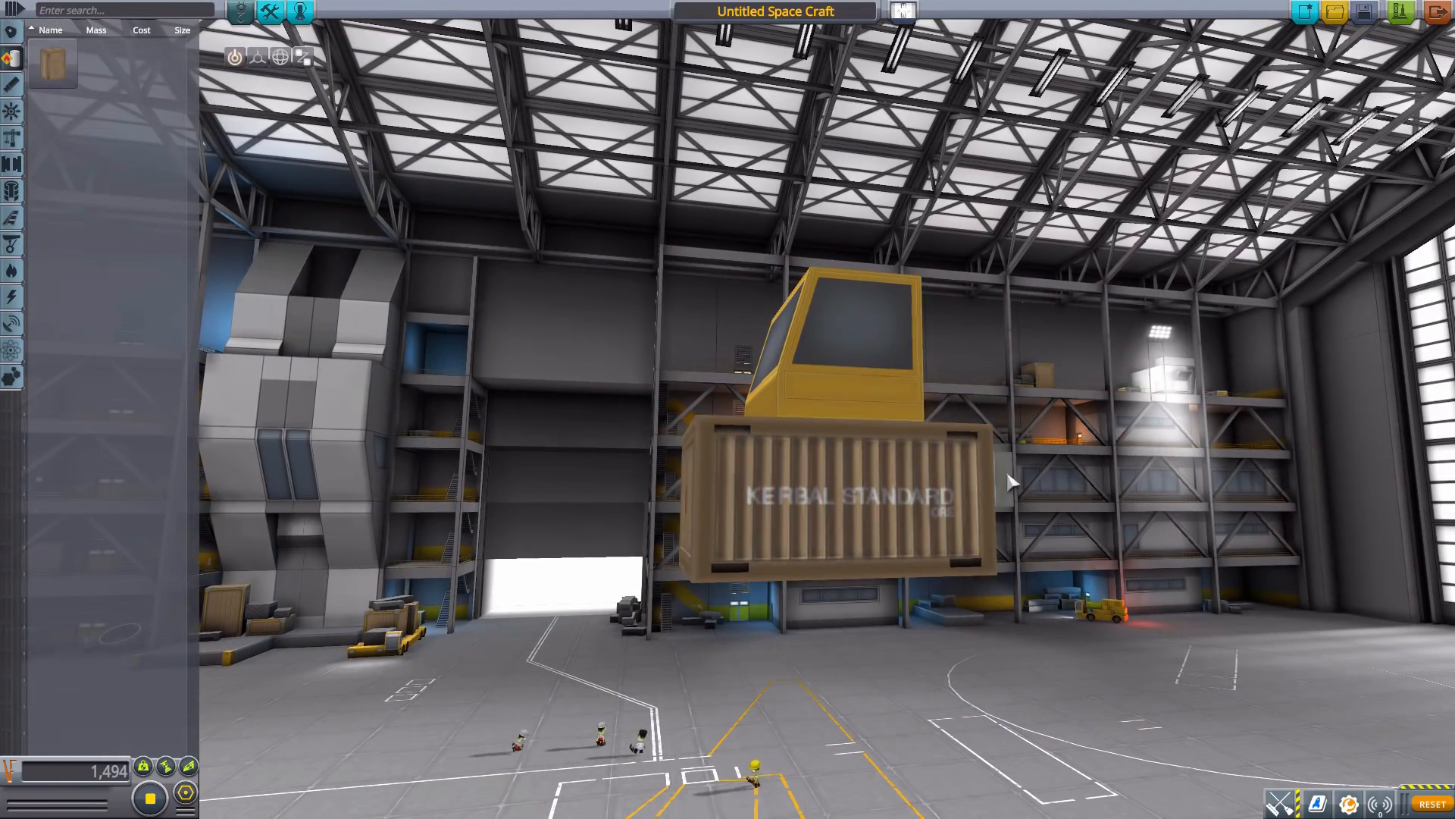
mouse_move(53, 64)
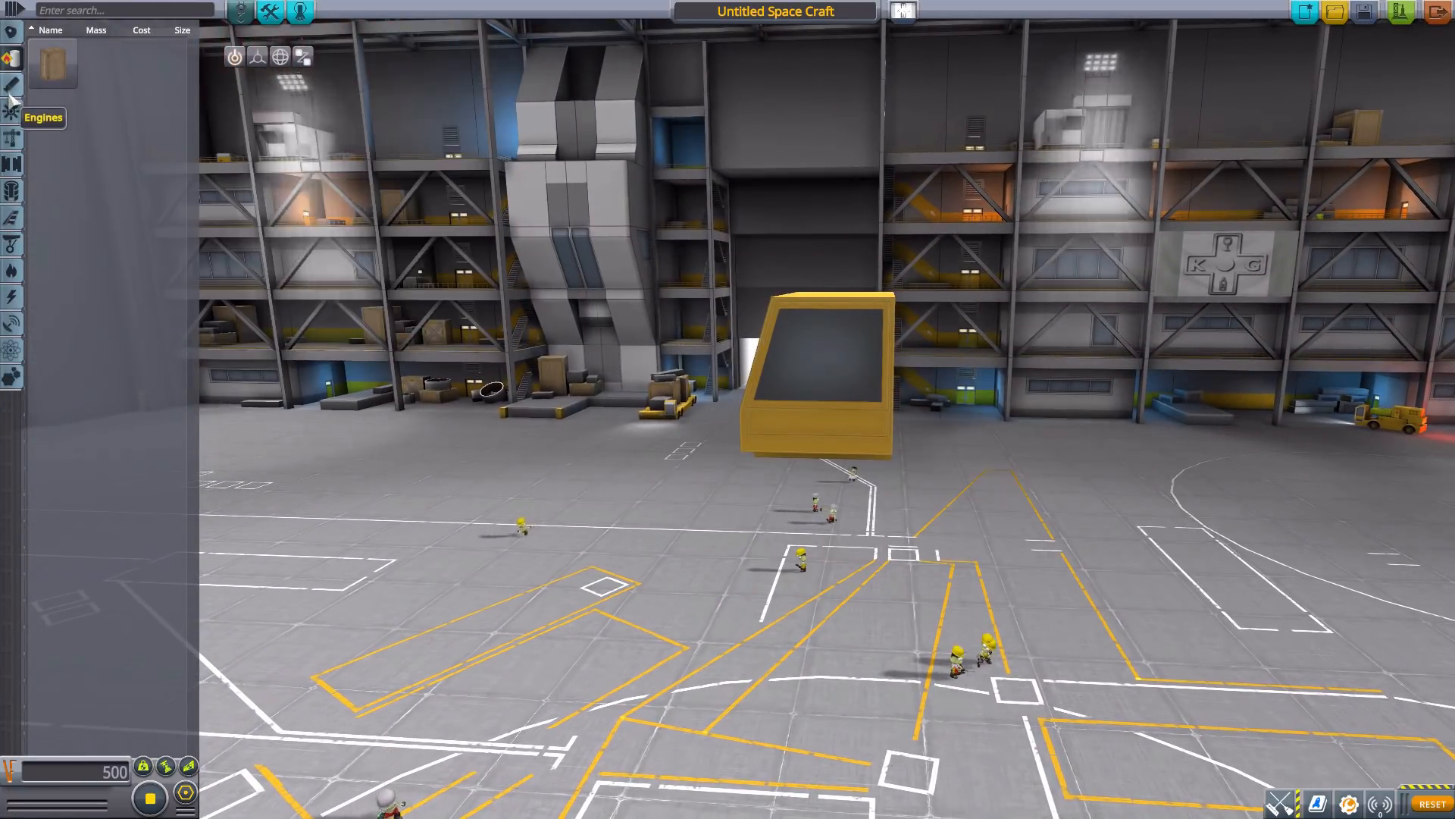
mouse_move(12, 123)
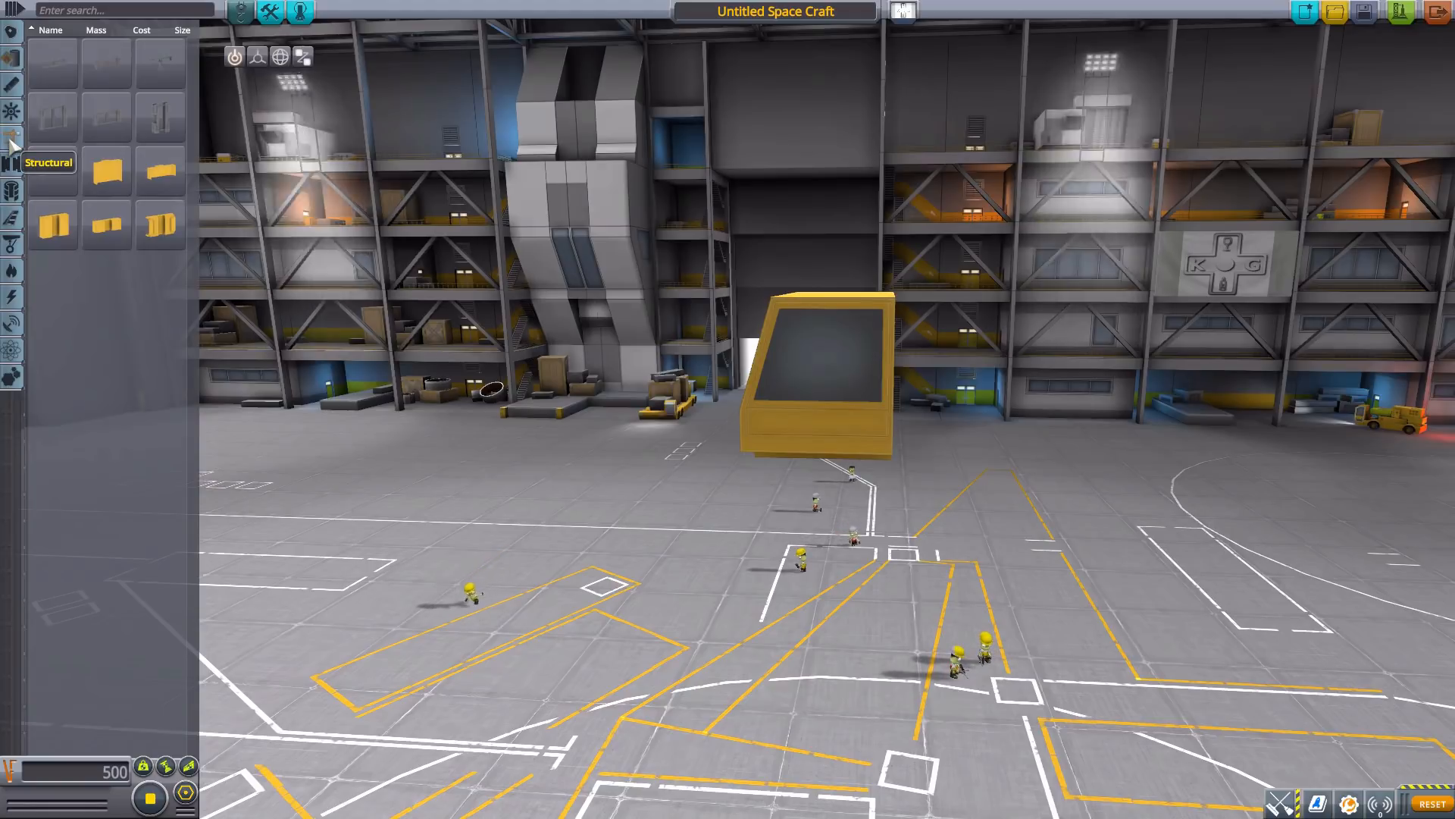
mouse_move(158, 116)
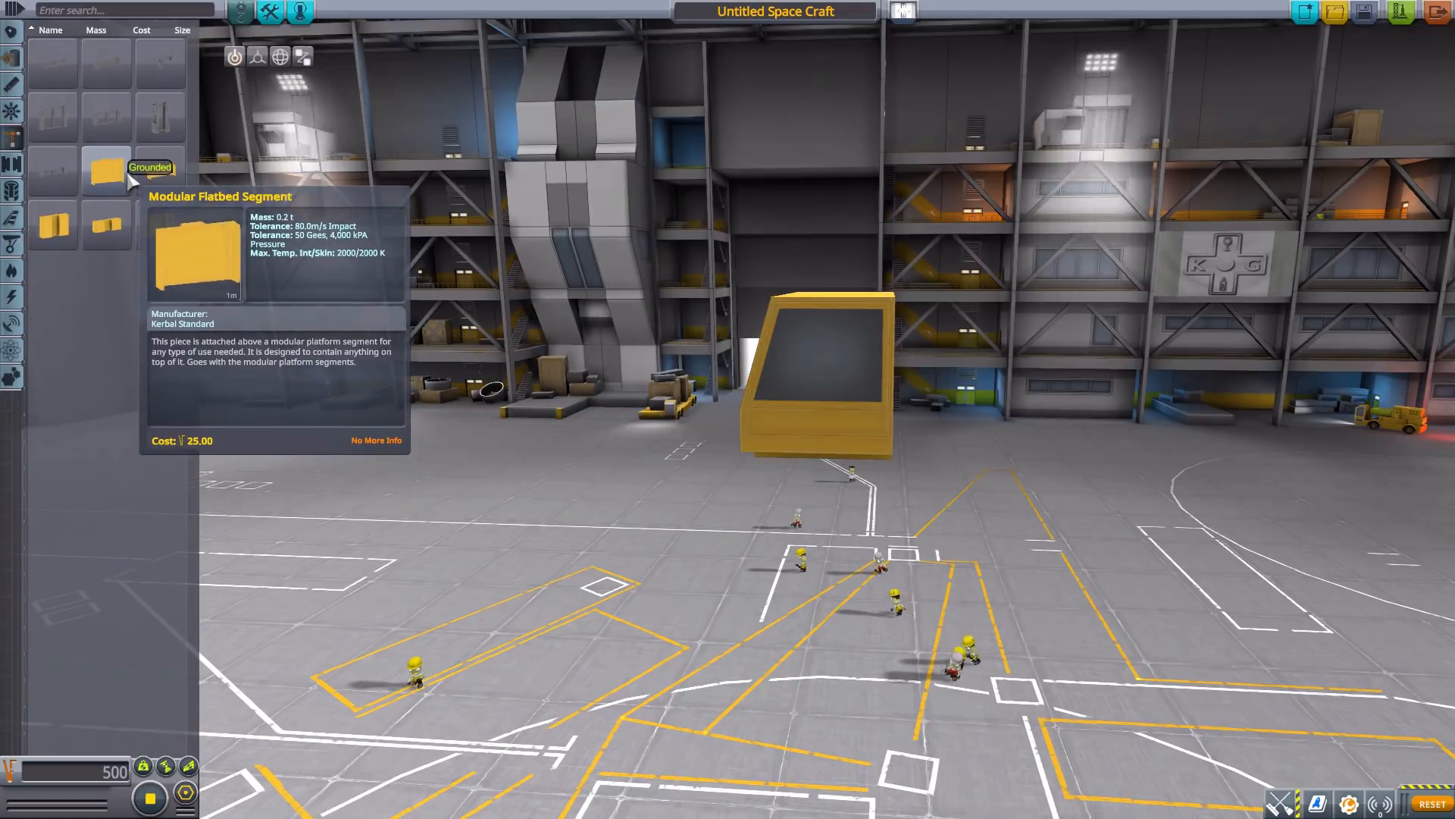
mouse_move(107, 225)
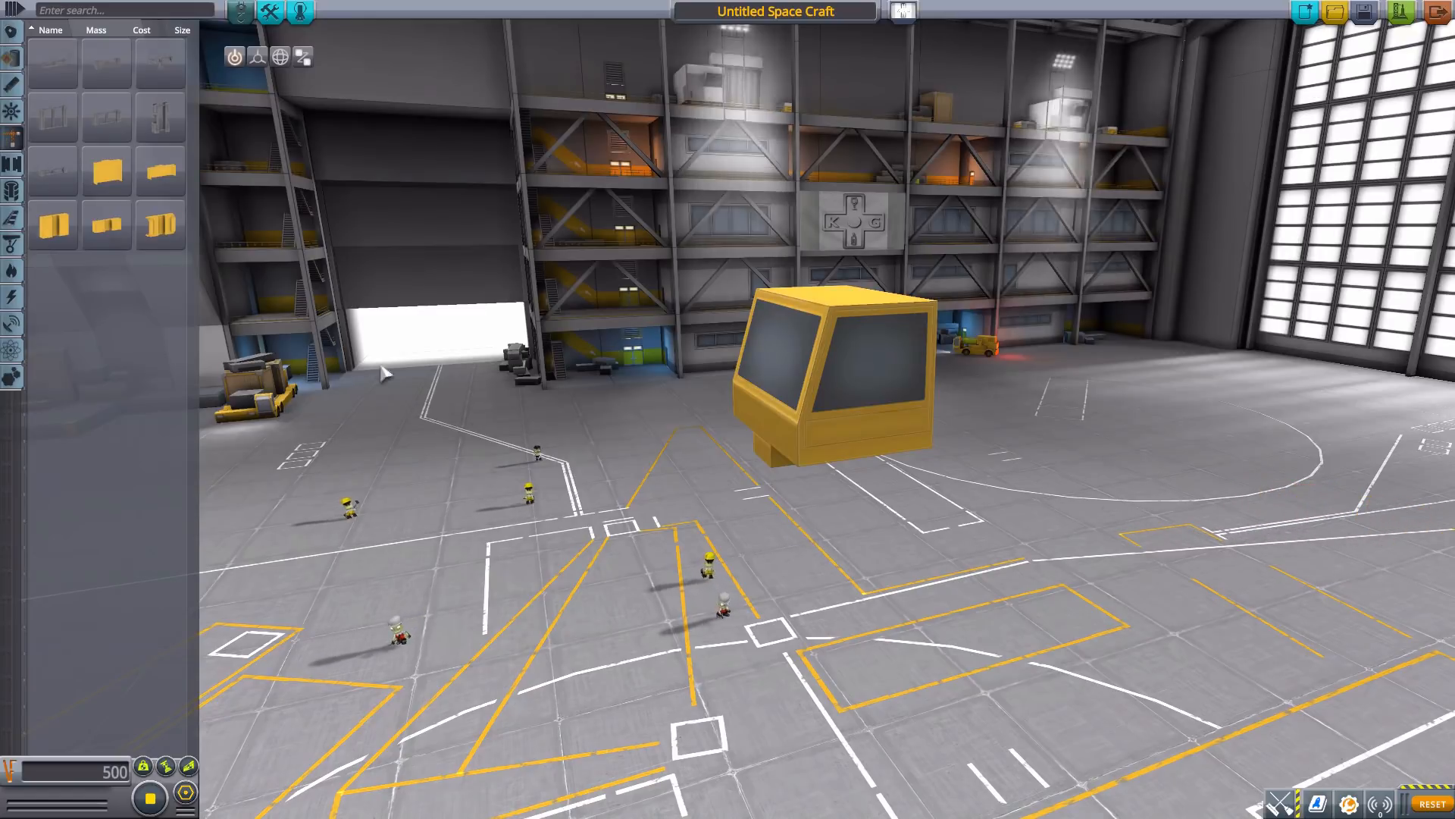
mouse_move(157, 226)
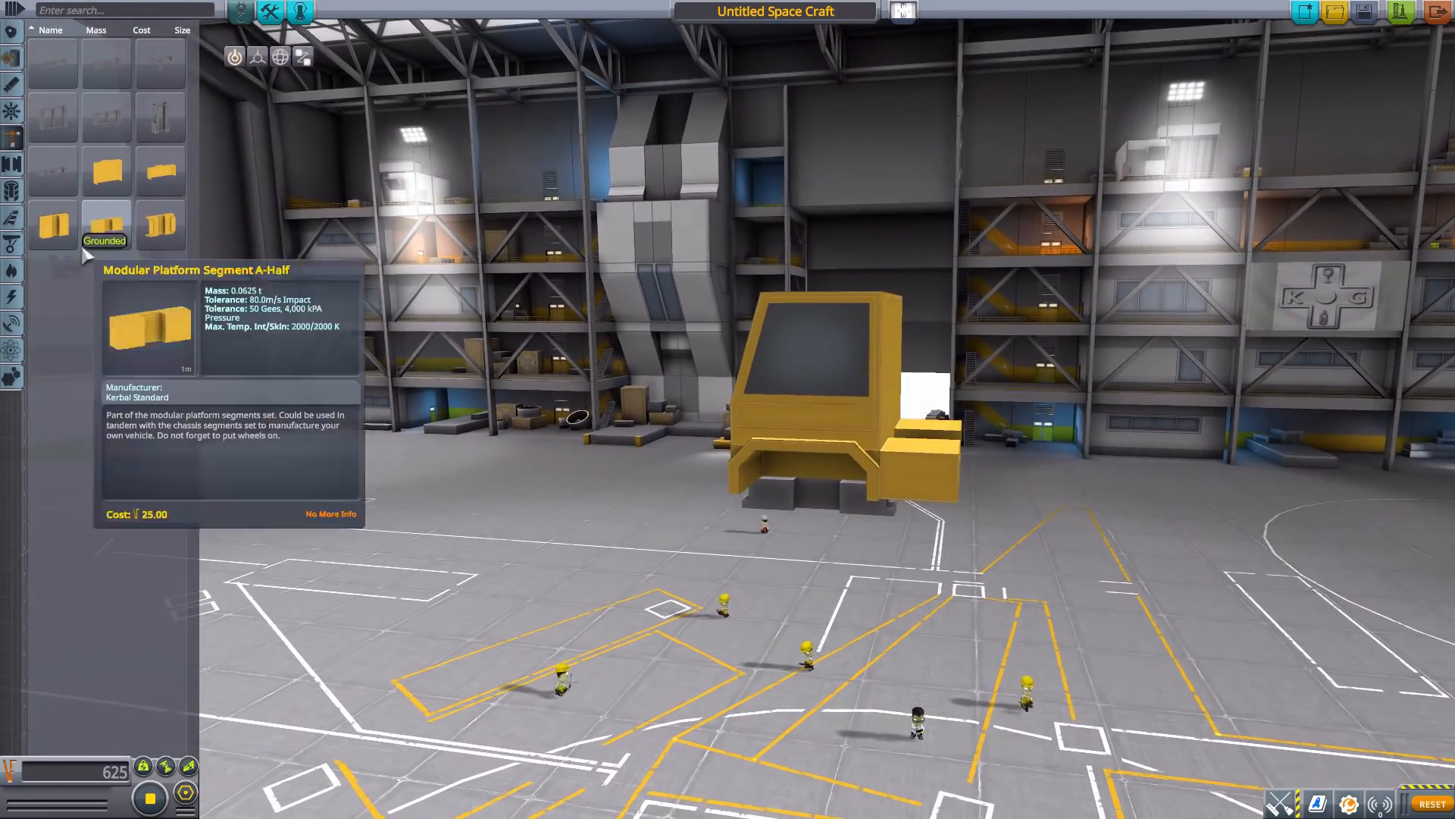
mouse_move(53, 225)
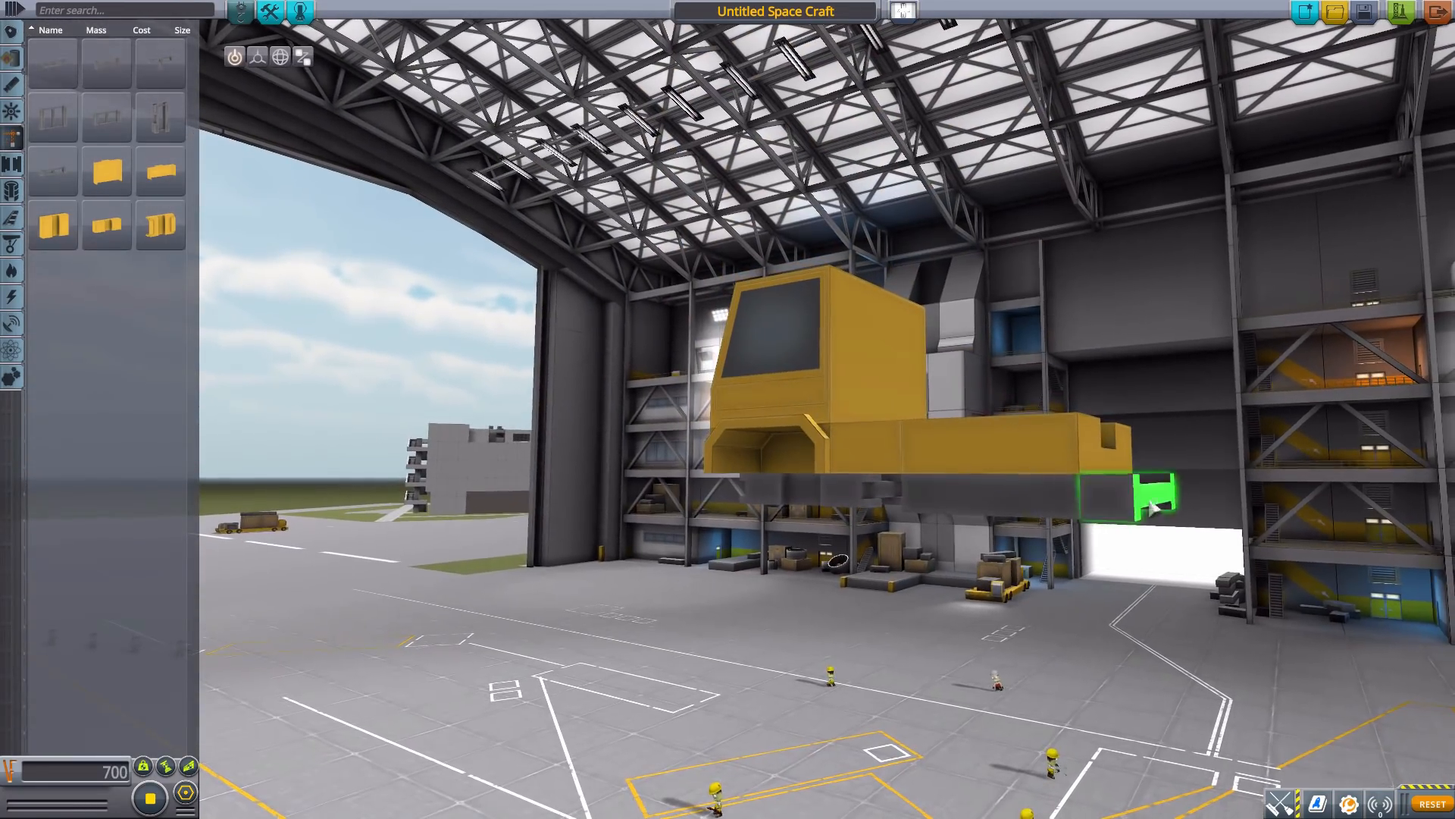
mouse_move(158, 118)
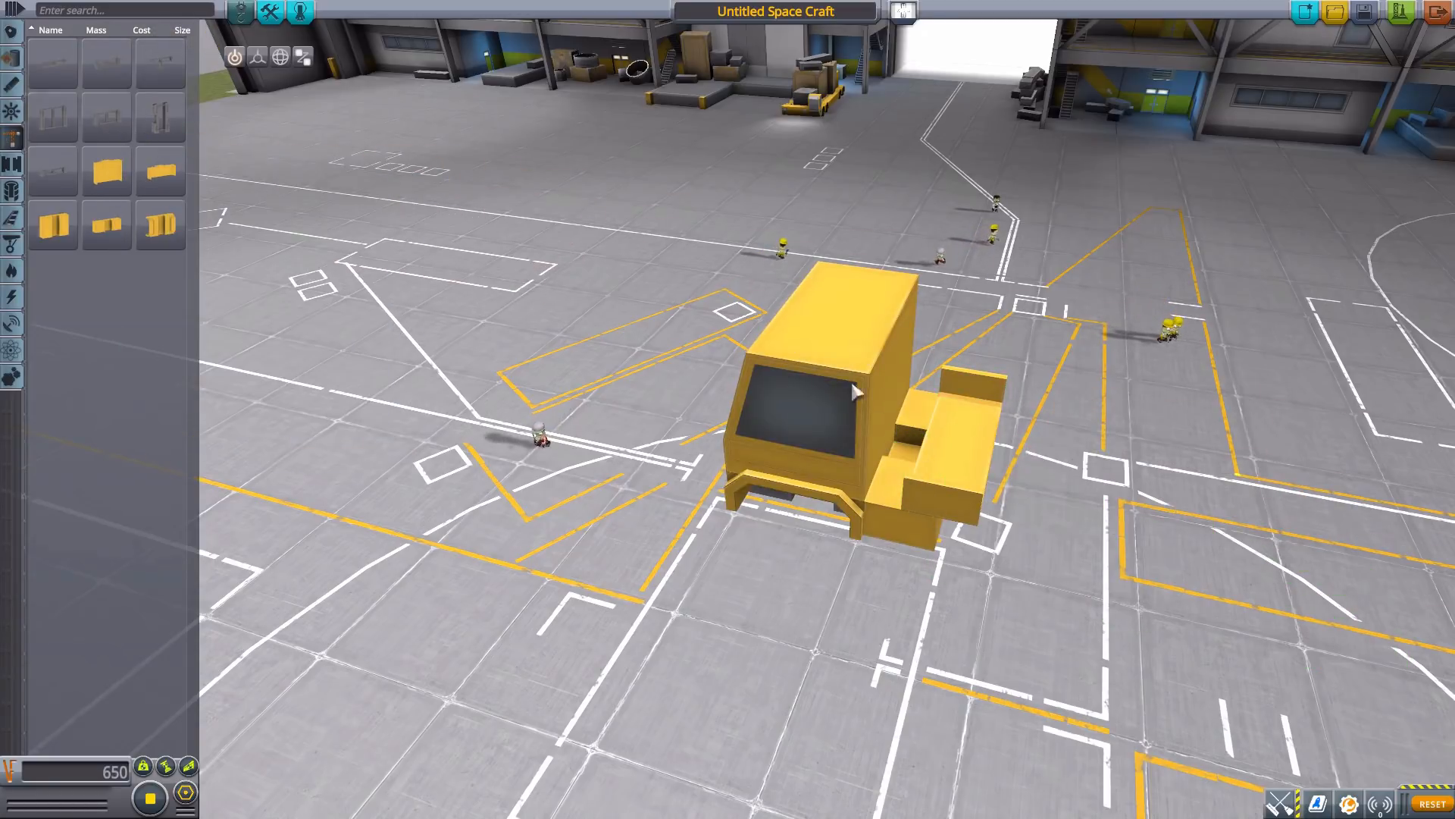
mouse_move(53, 61)
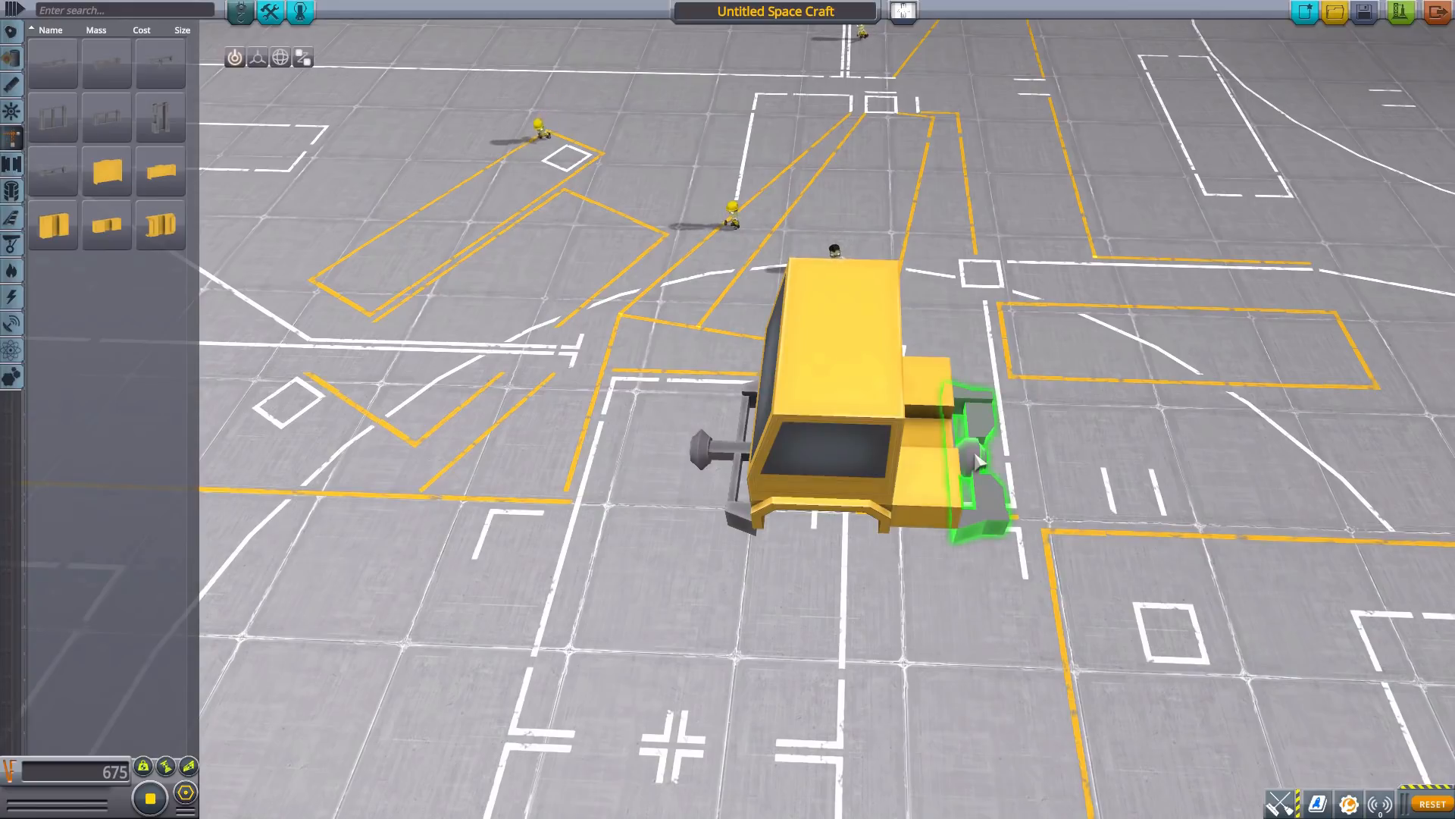
mouse_move(980, 456)
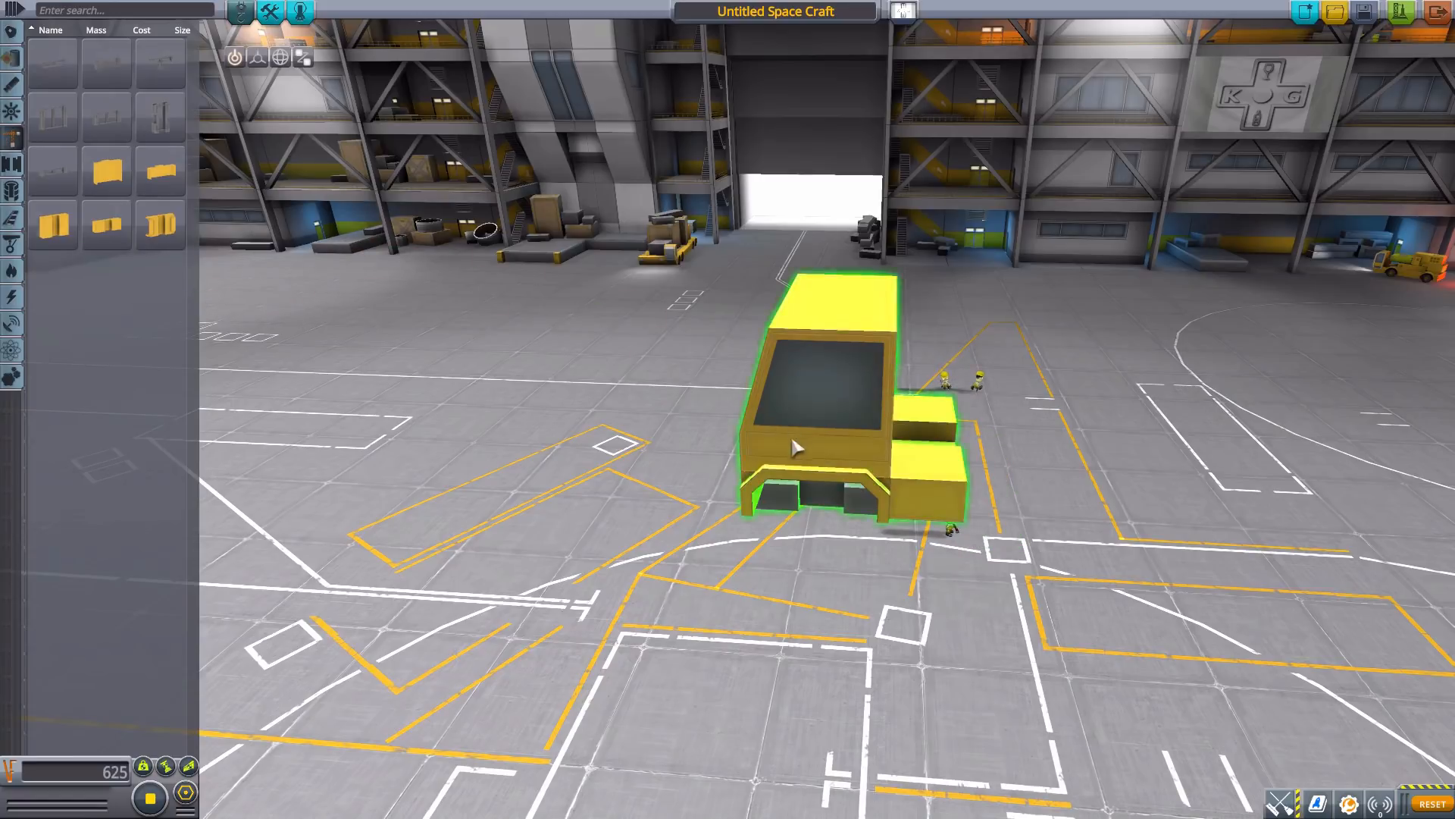
mouse_move(13, 166)
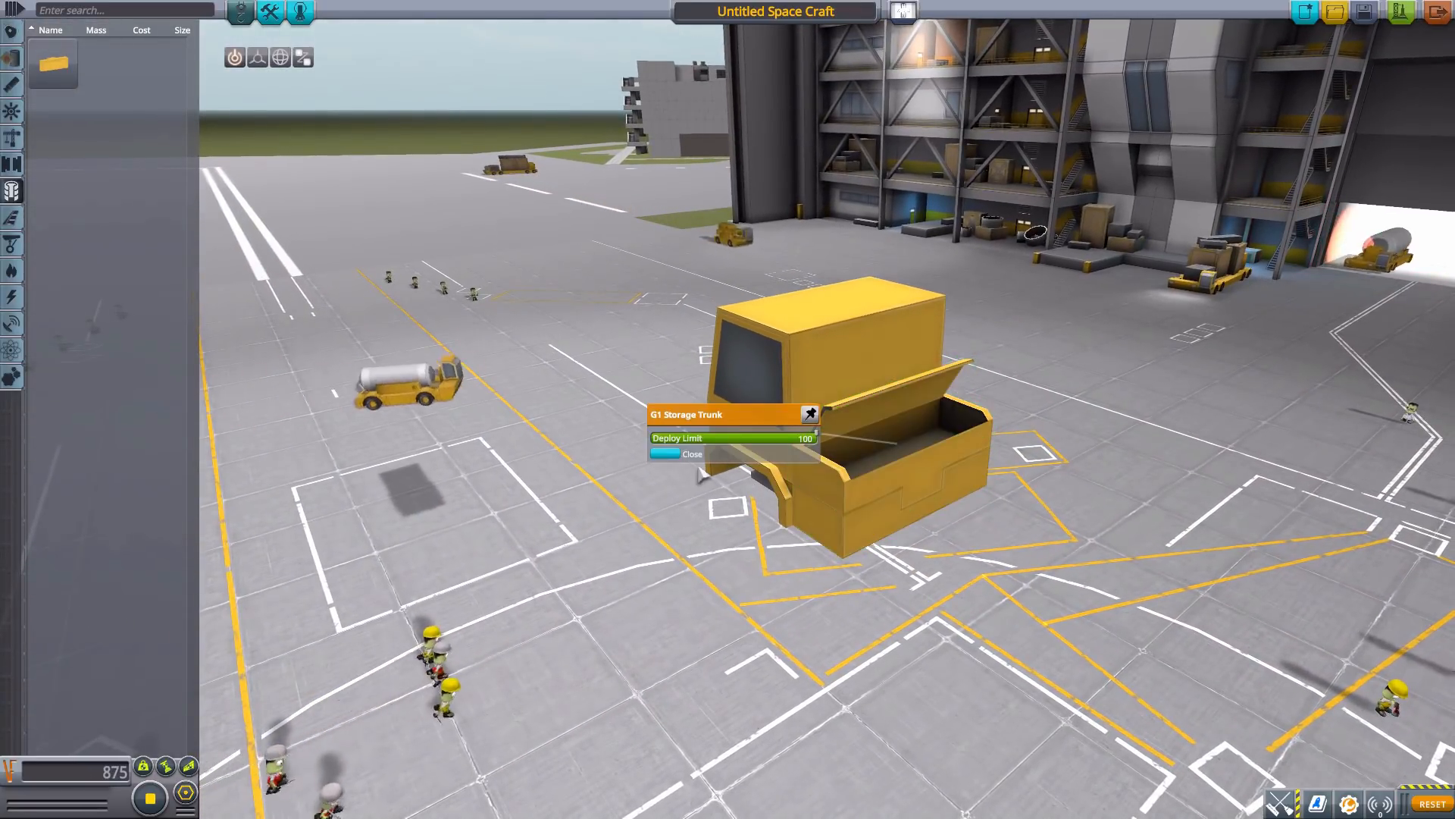
Close the G1 Storage Trunk's lid, then open it again
left_click(691, 453)
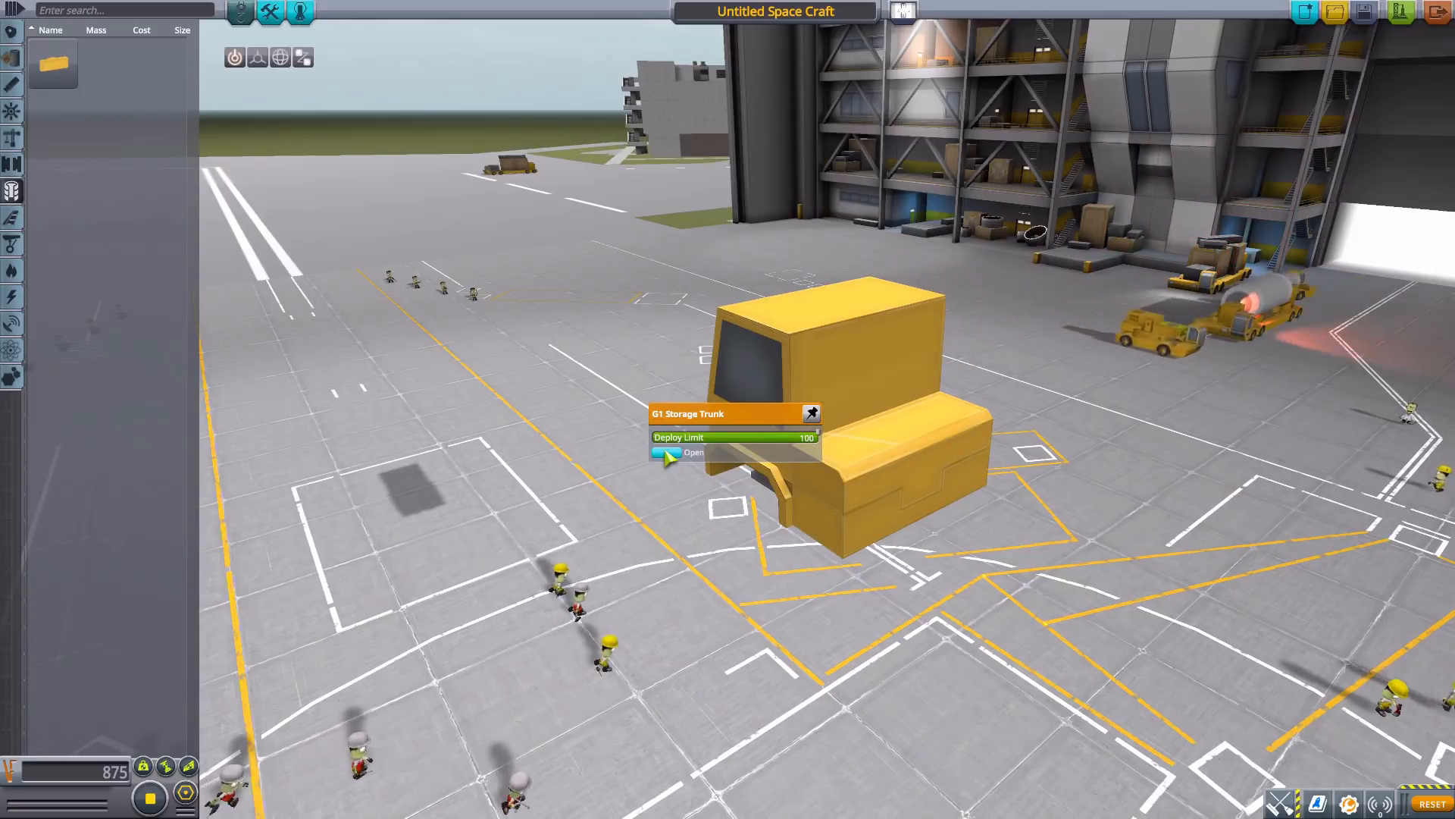
left_click(693, 453)
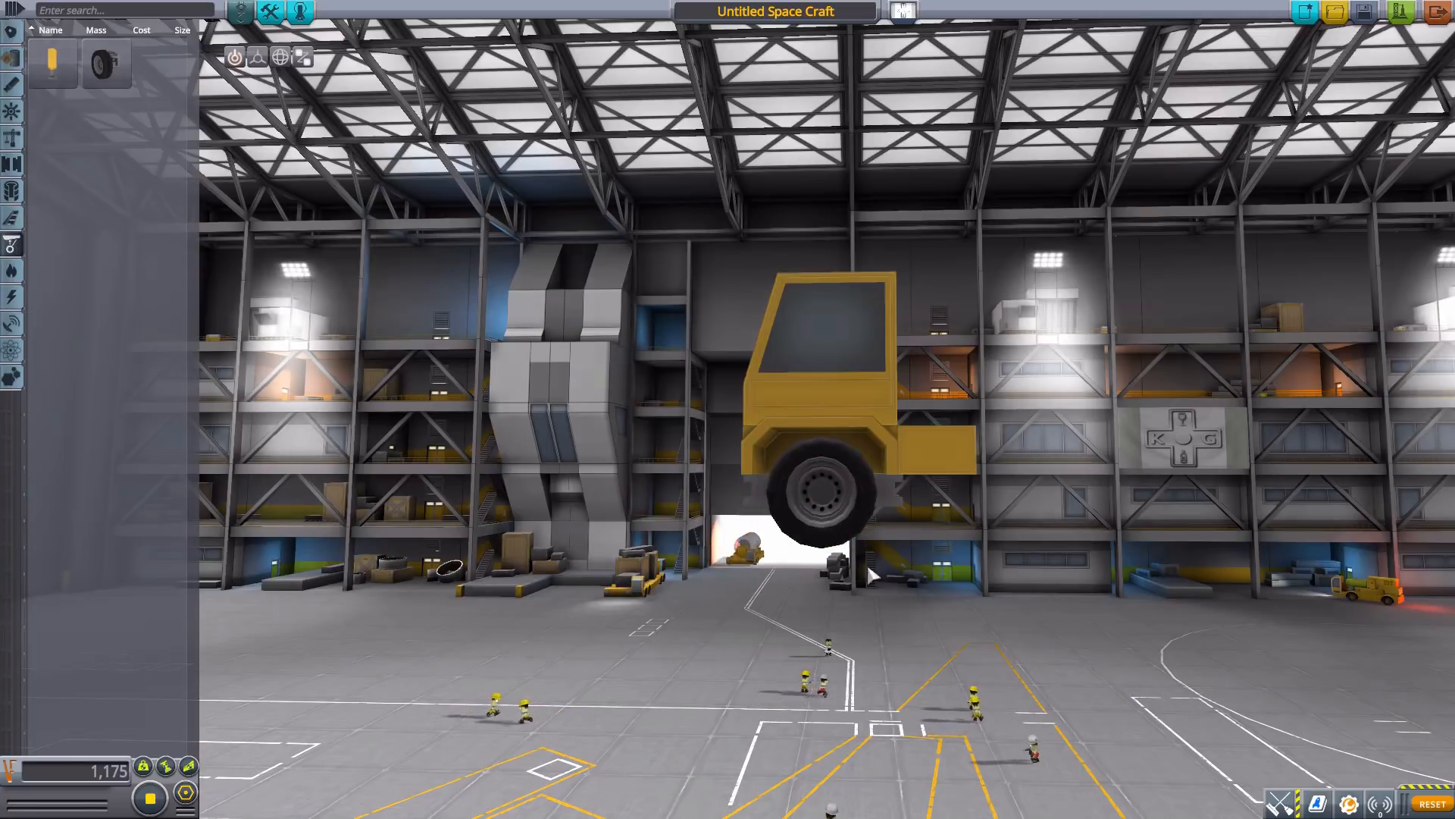
mouse_move(53, 63)
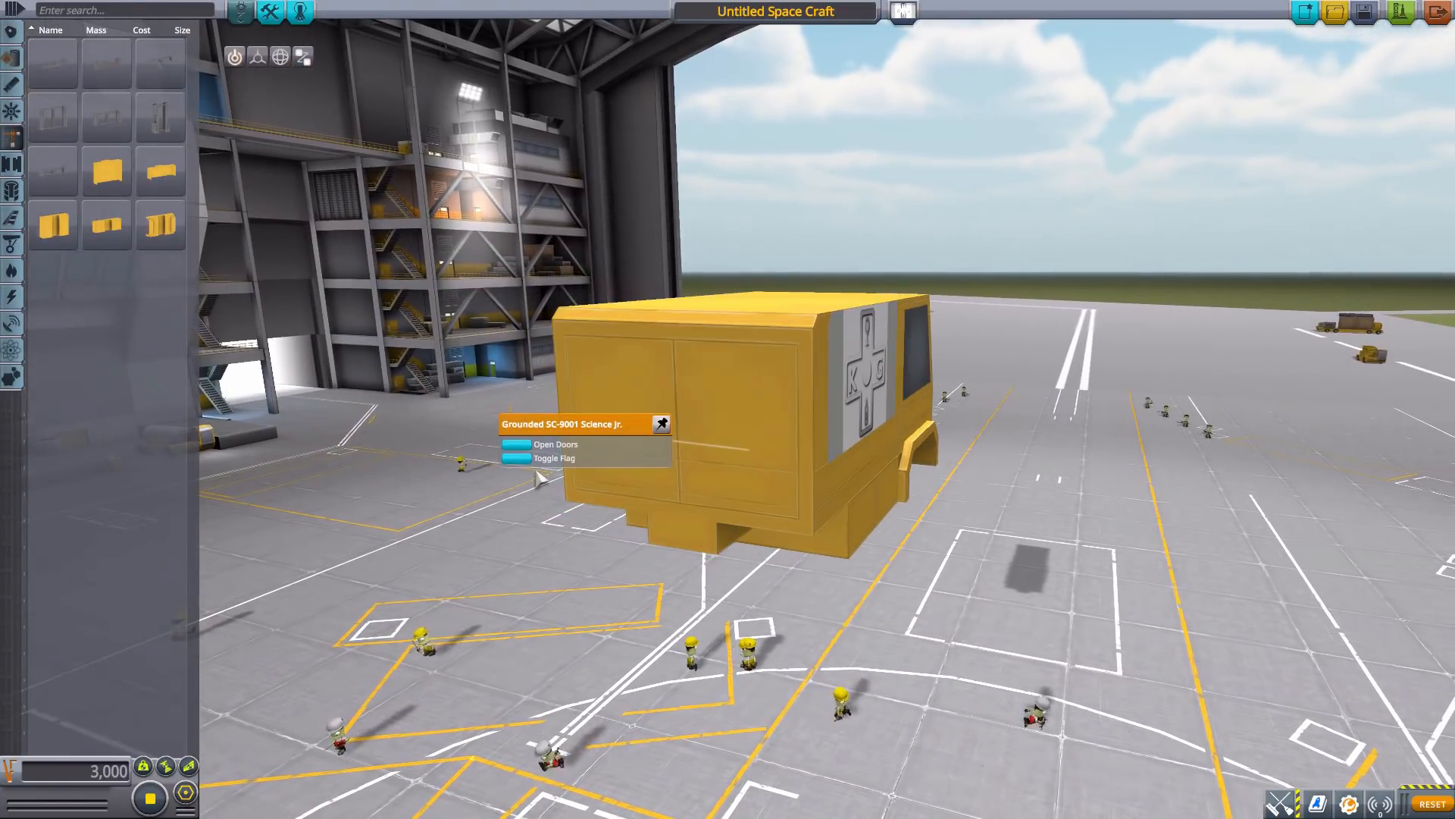
Try an action in the SC-9001 Science Jr. body's part menu
left_click(555, 444)
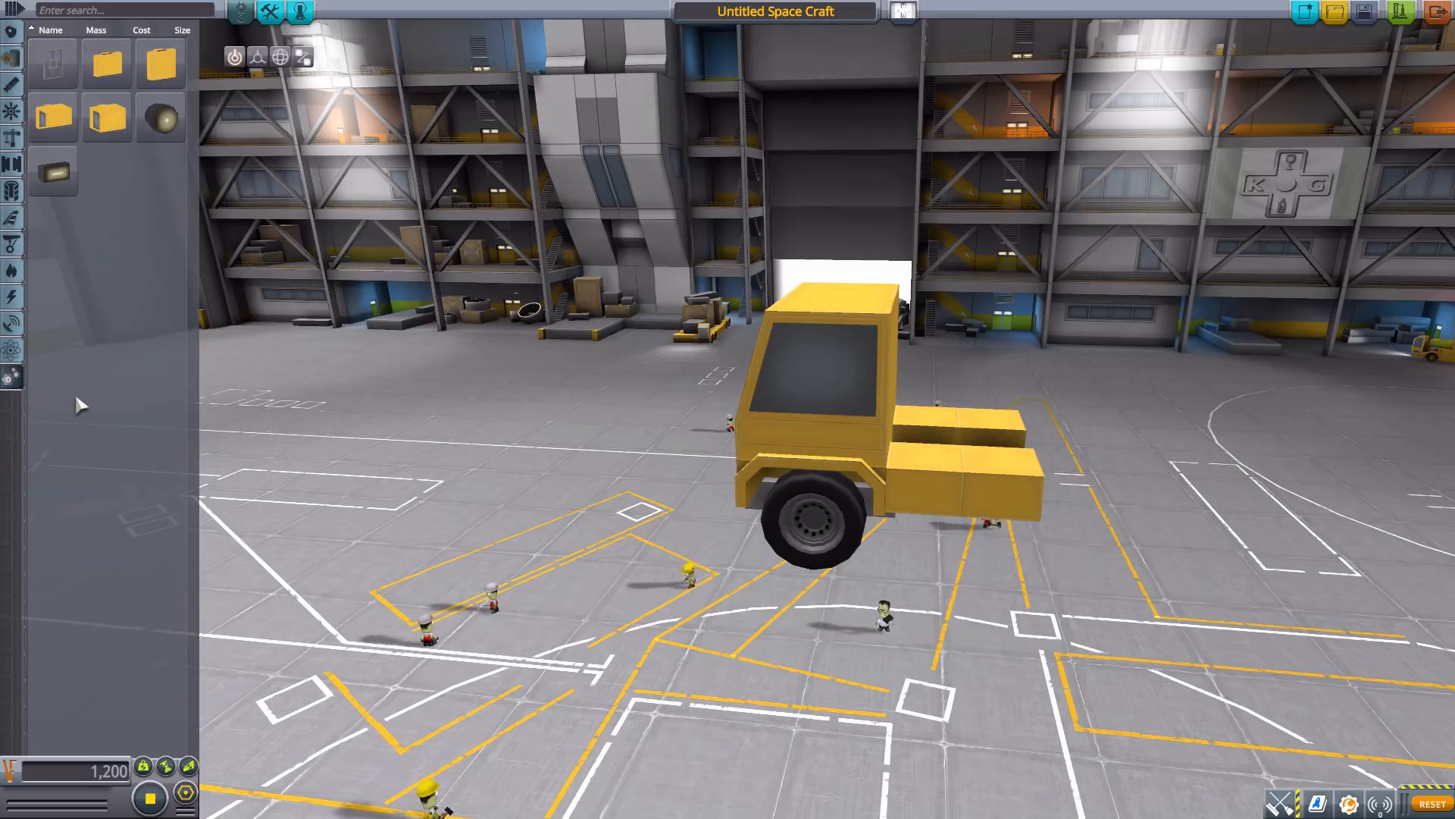
mouse_move(53, 62)
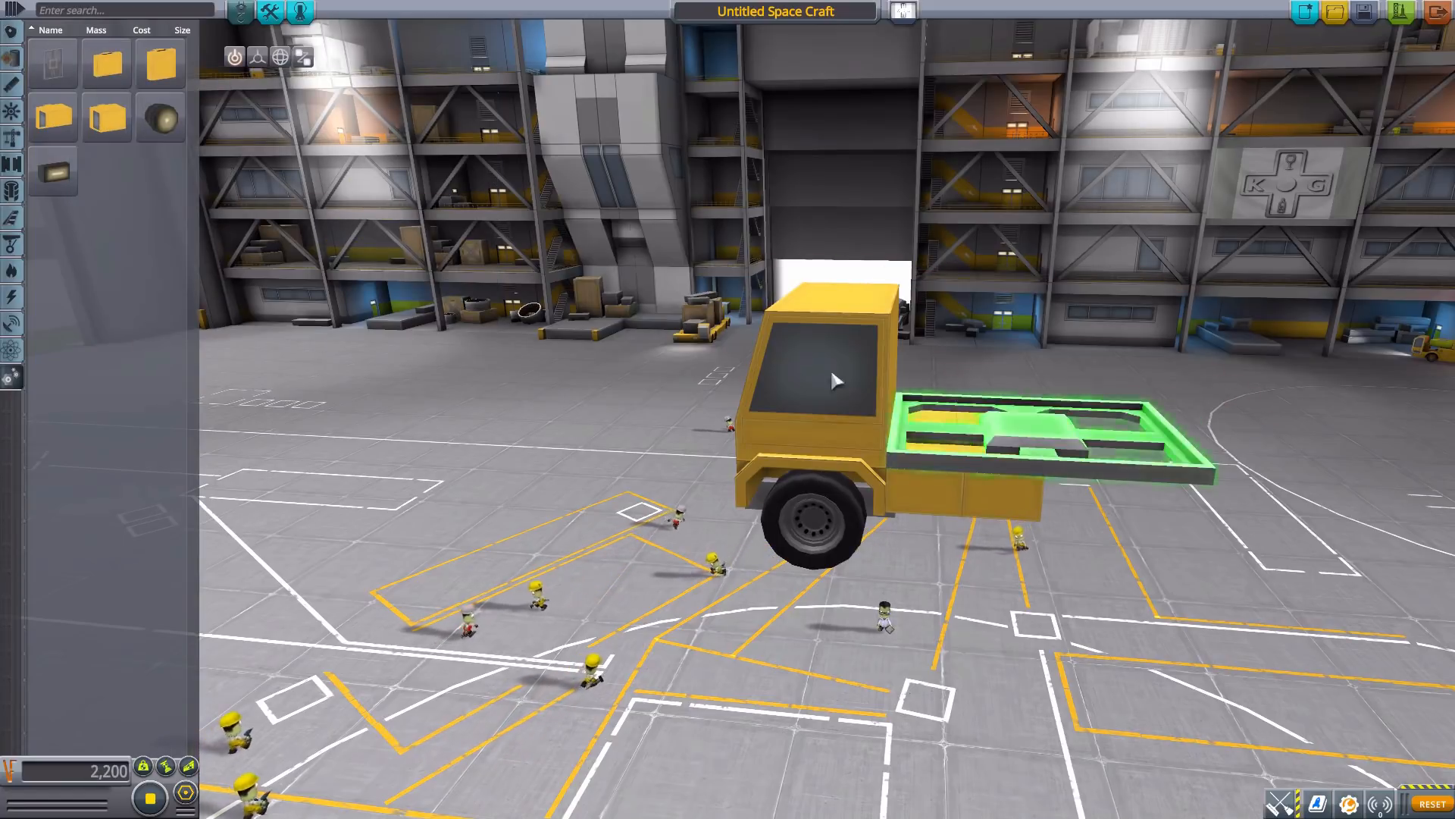
mouse_move(54, 63)
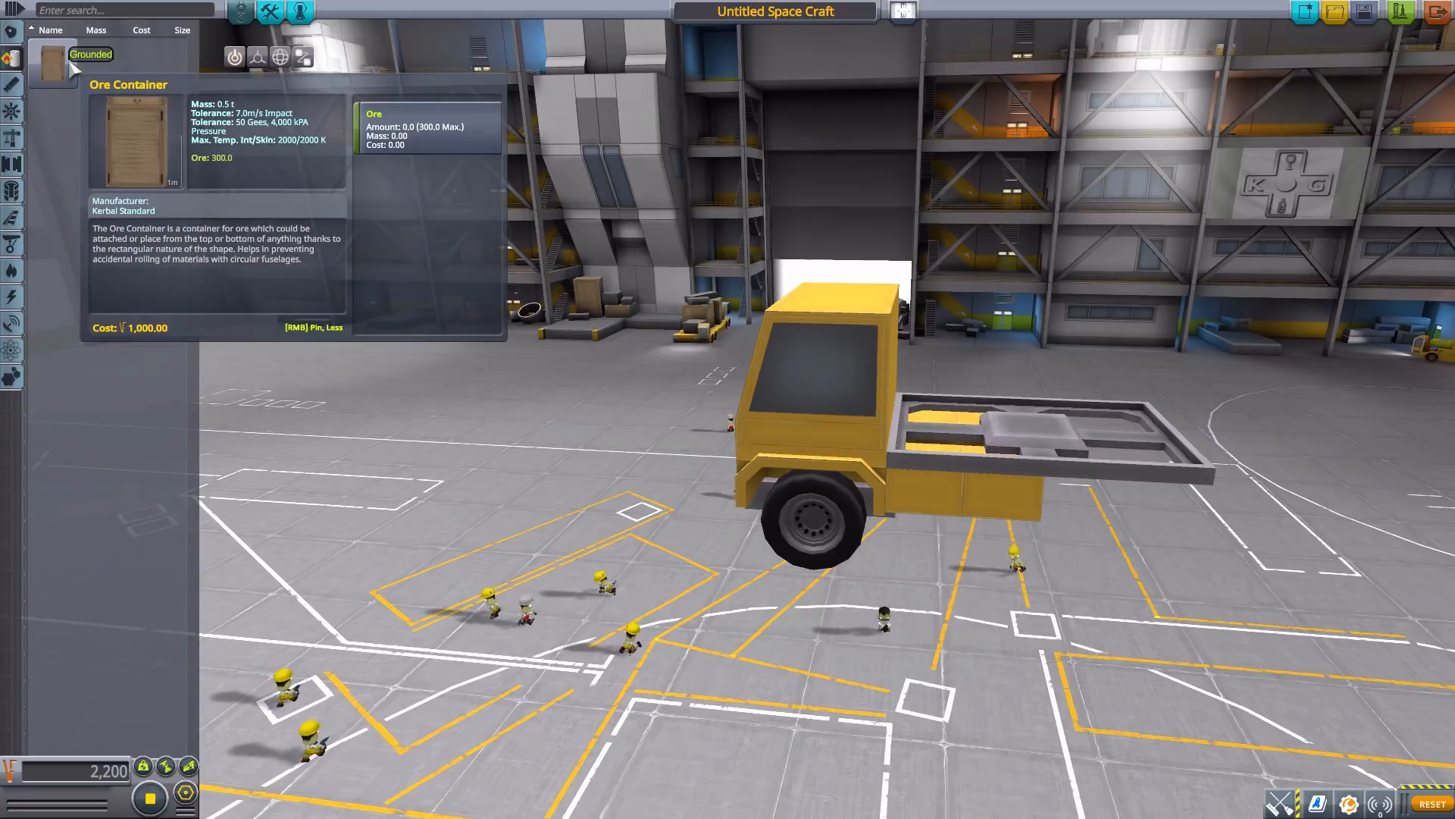
mouse_move(235, 205)
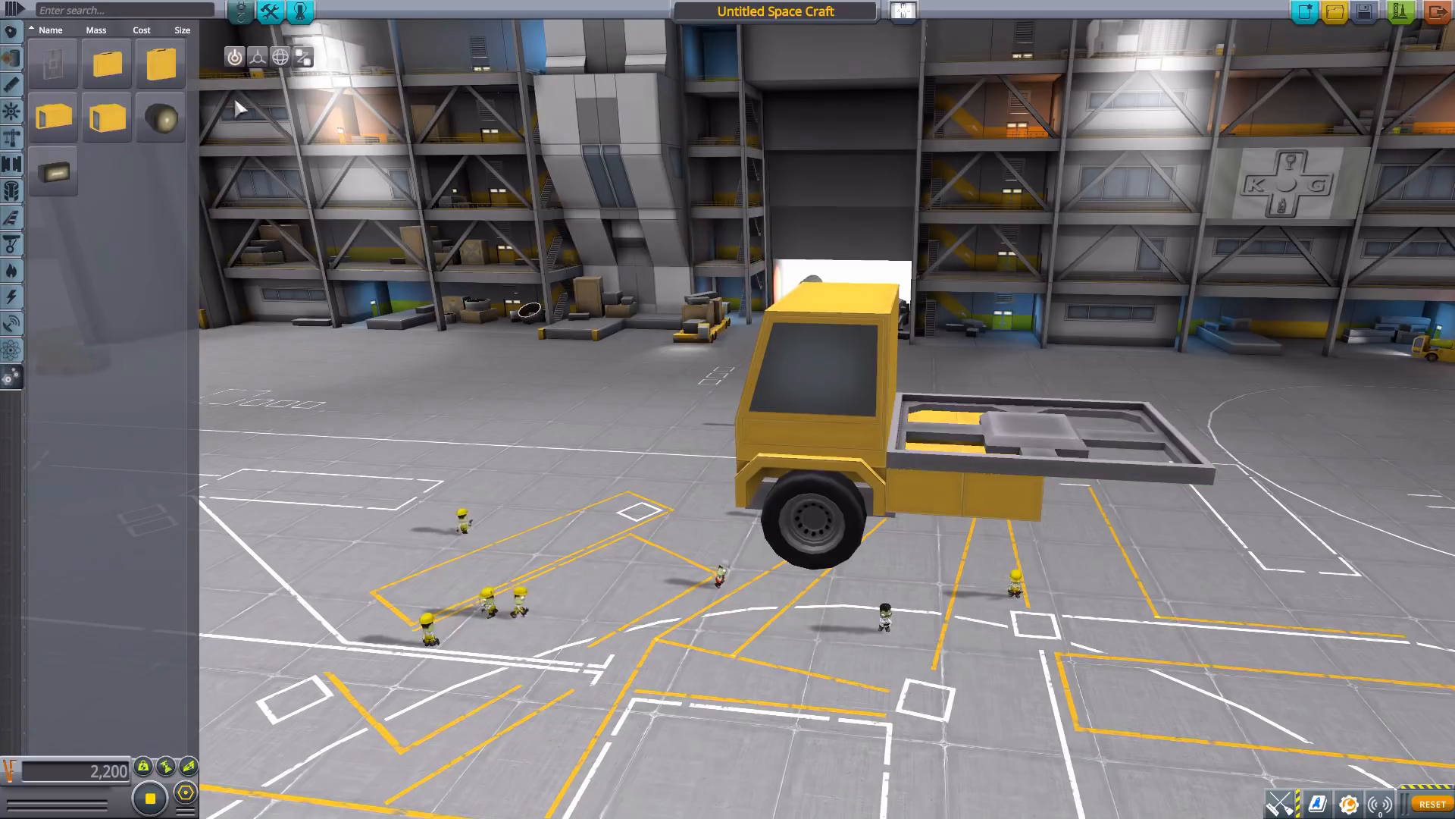
mouse_move(53, 65)
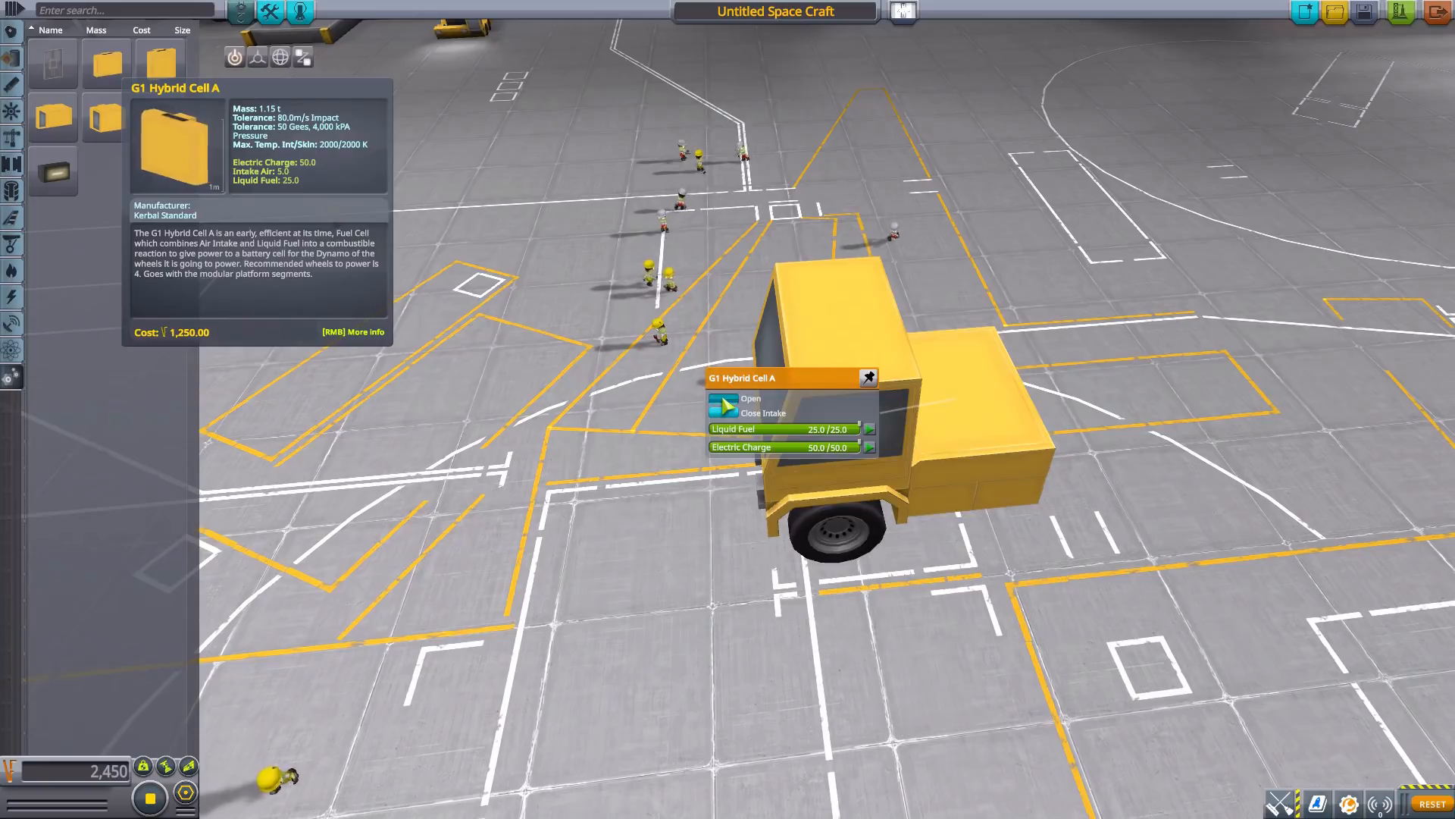
Use the G1 Hybrid Cell A part menu to open the fuel-cell block
left_click(751, 399)
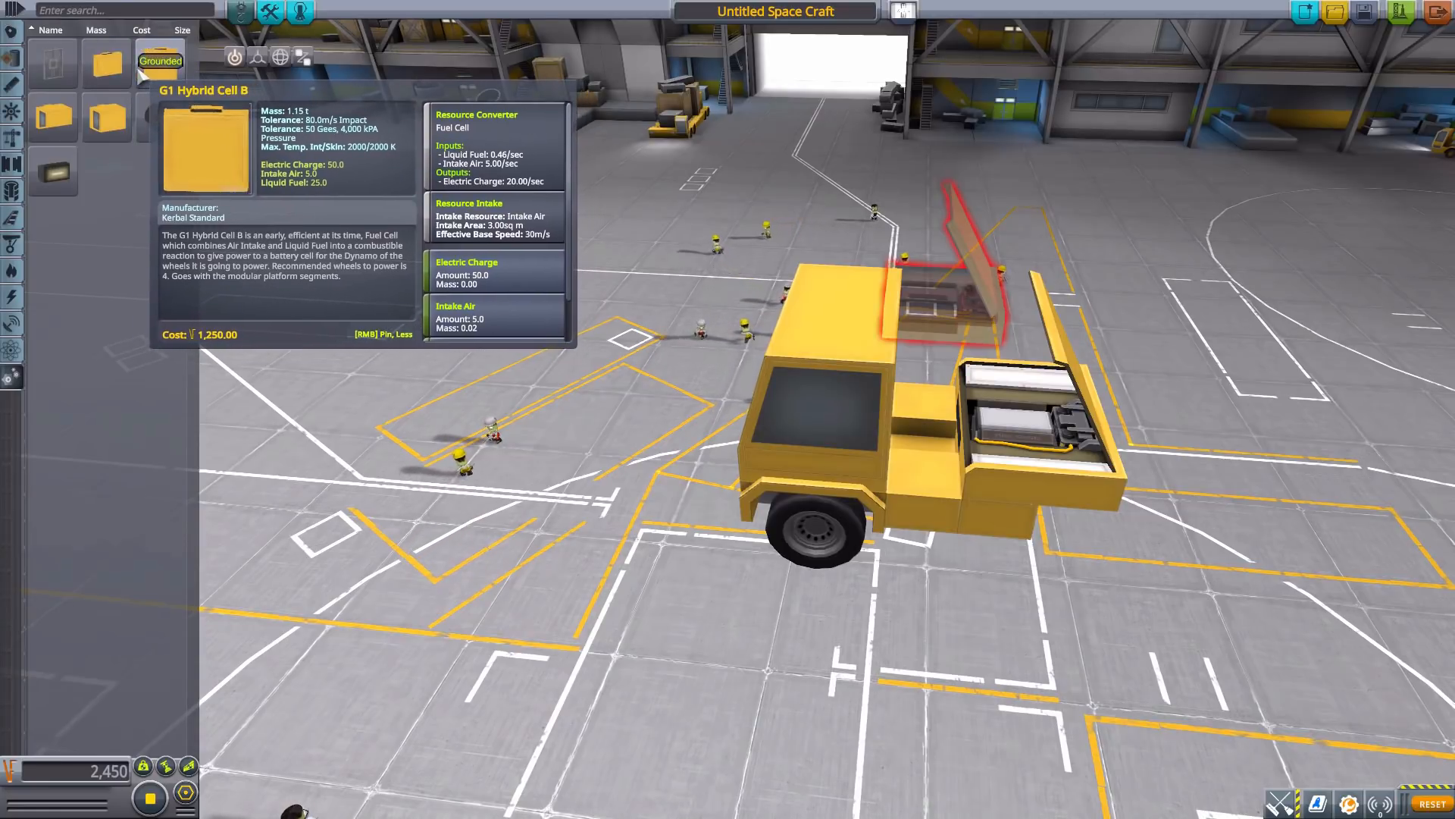
mouse_move(105, 63)
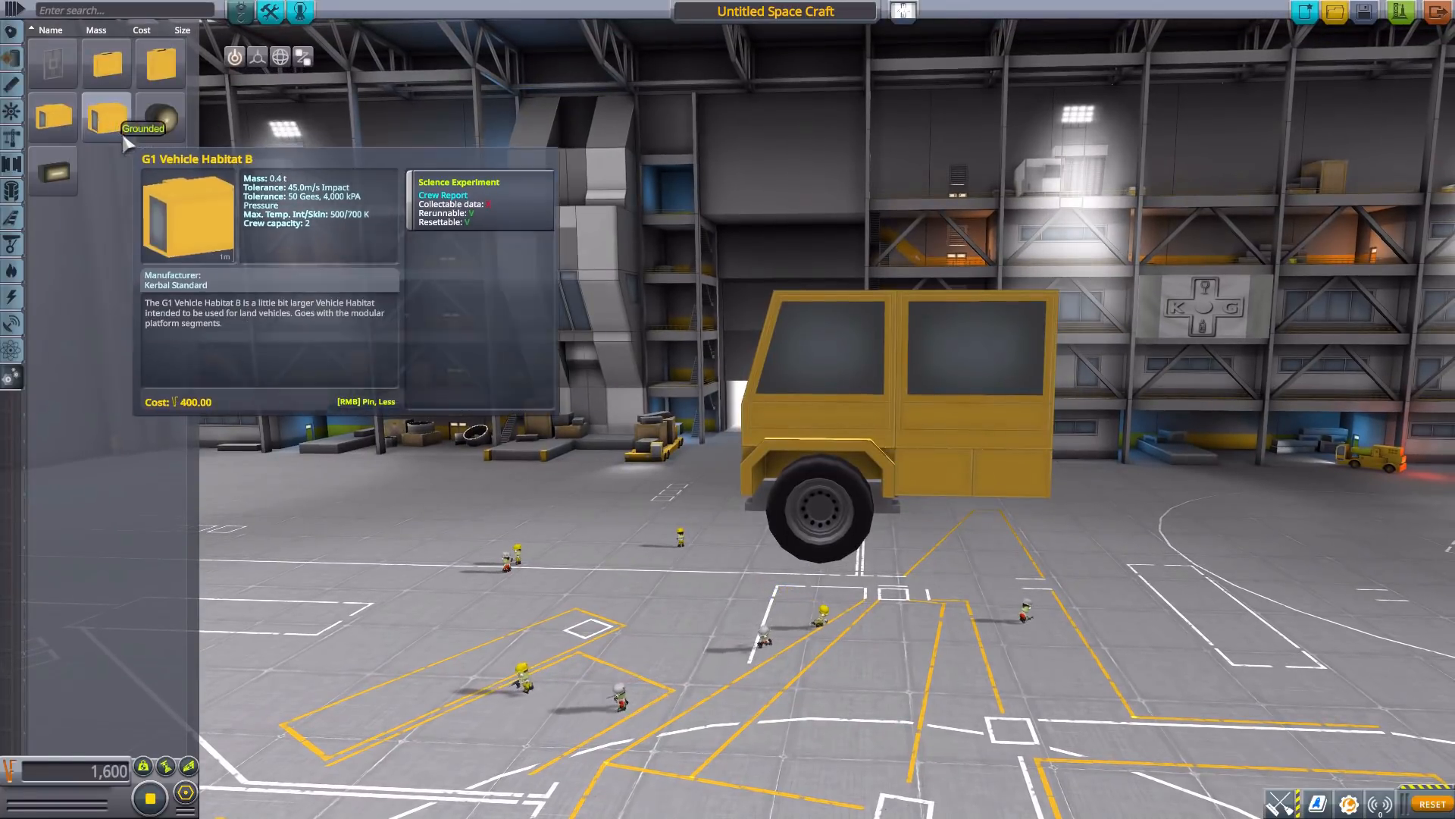
mouse_move(156, 118)
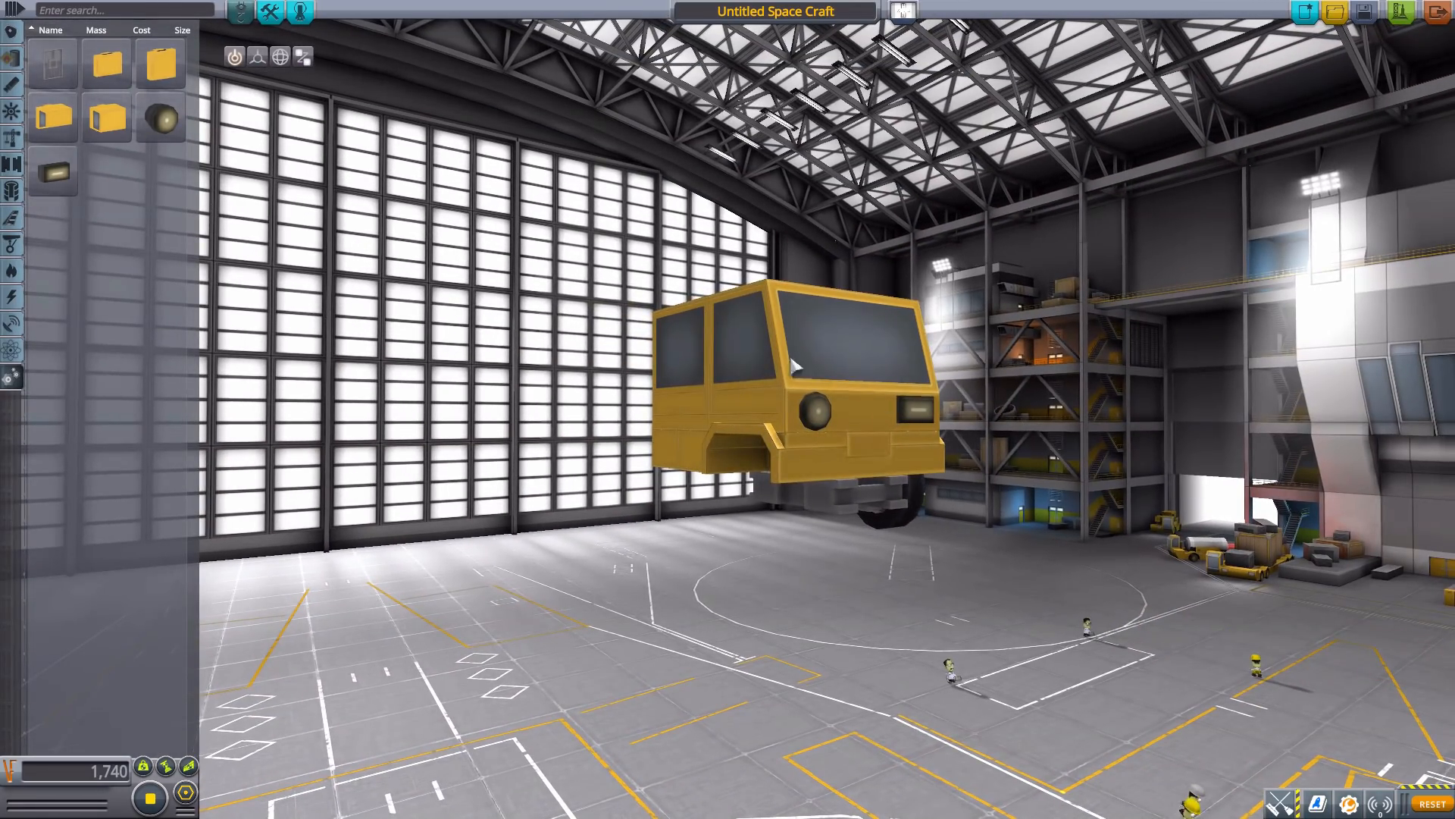
mouse_move(1425, 90)
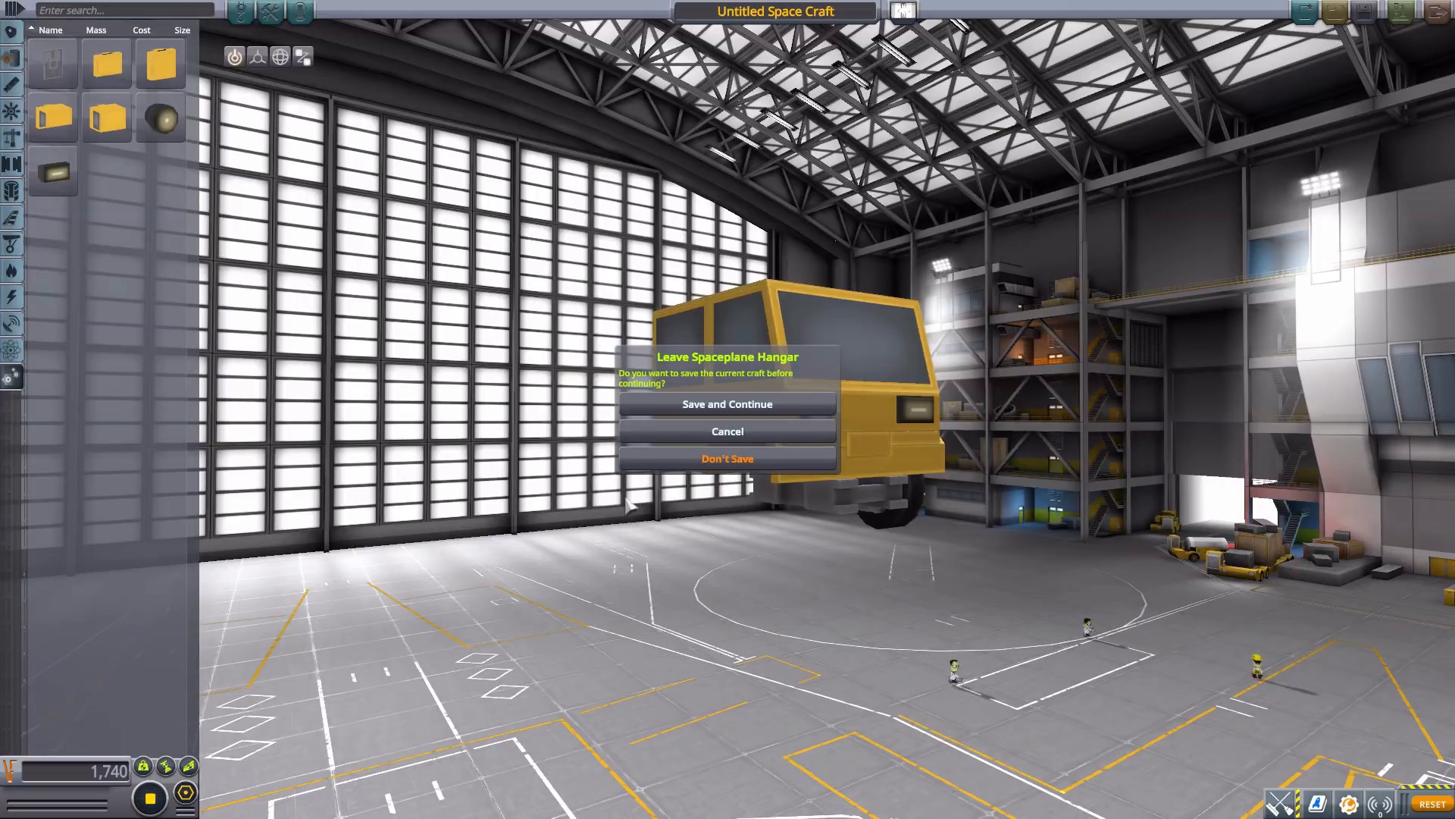
Confirm the Leave Spaceplane Hangar prompt to take the six-wheeled truck out
left_click(727, 458)
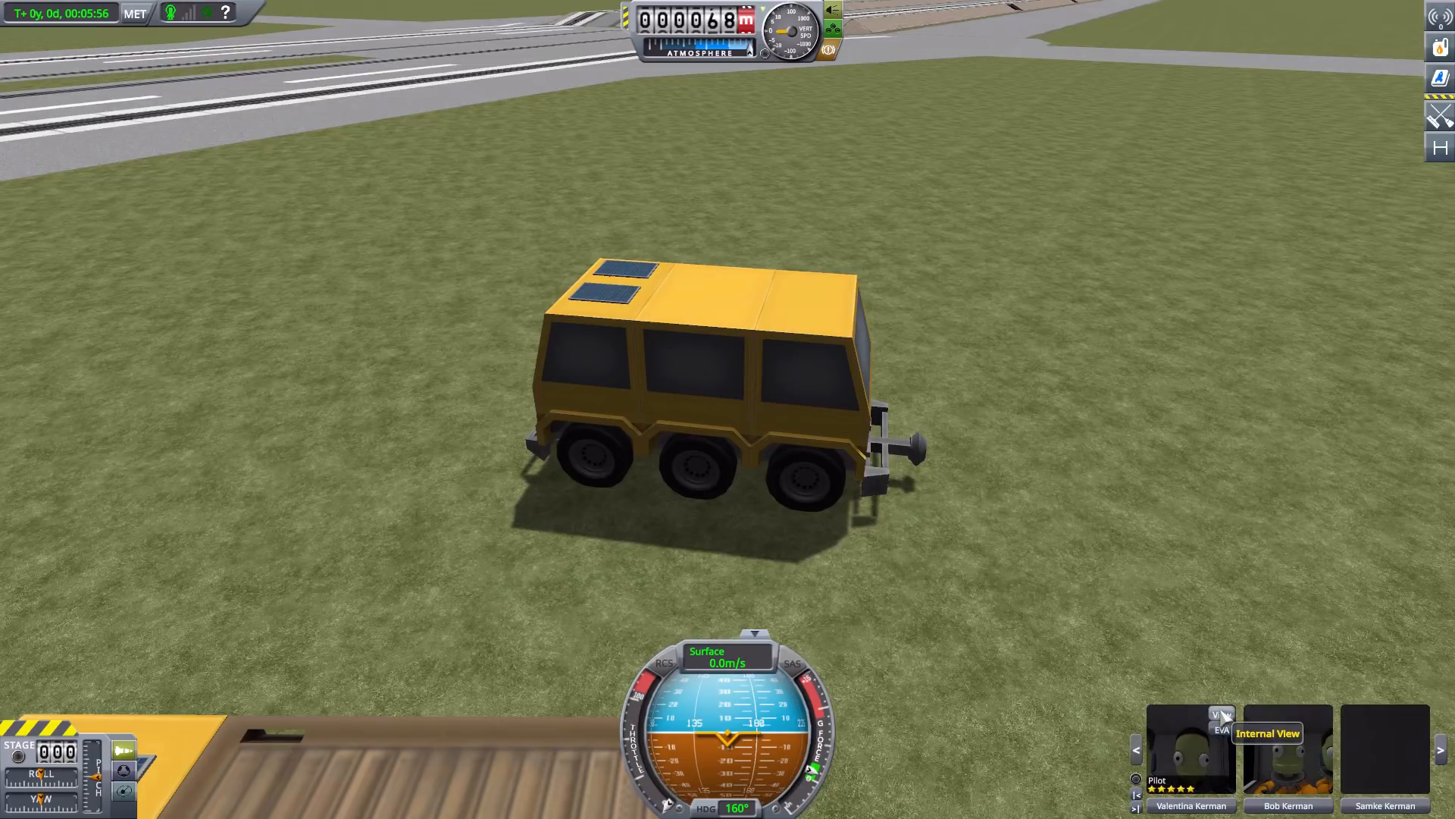
left_click(1268, 733)
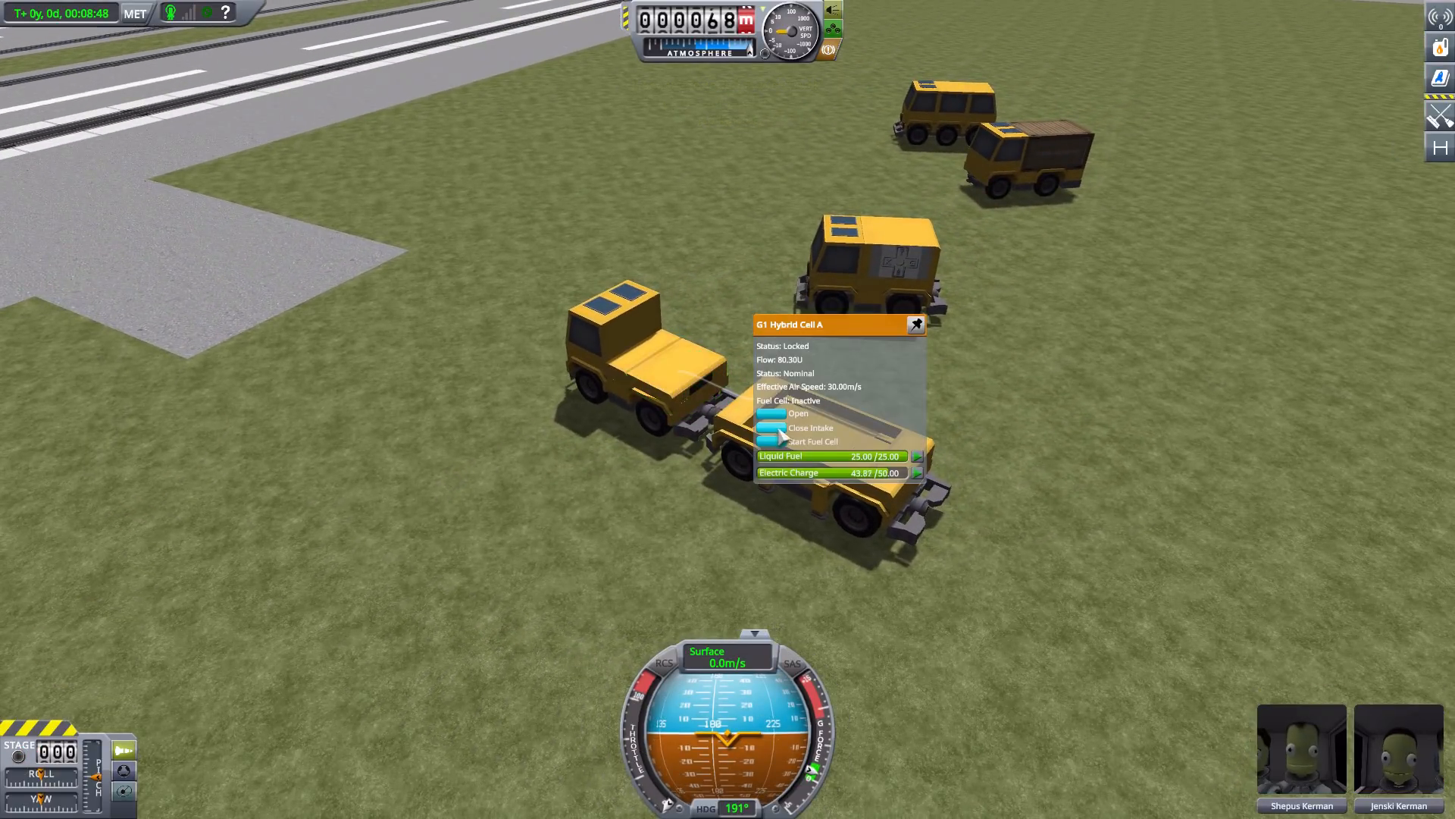
Open the cab truck's G1 Hybrid Cell A engine cover, then close it again
left_click(799, 412)
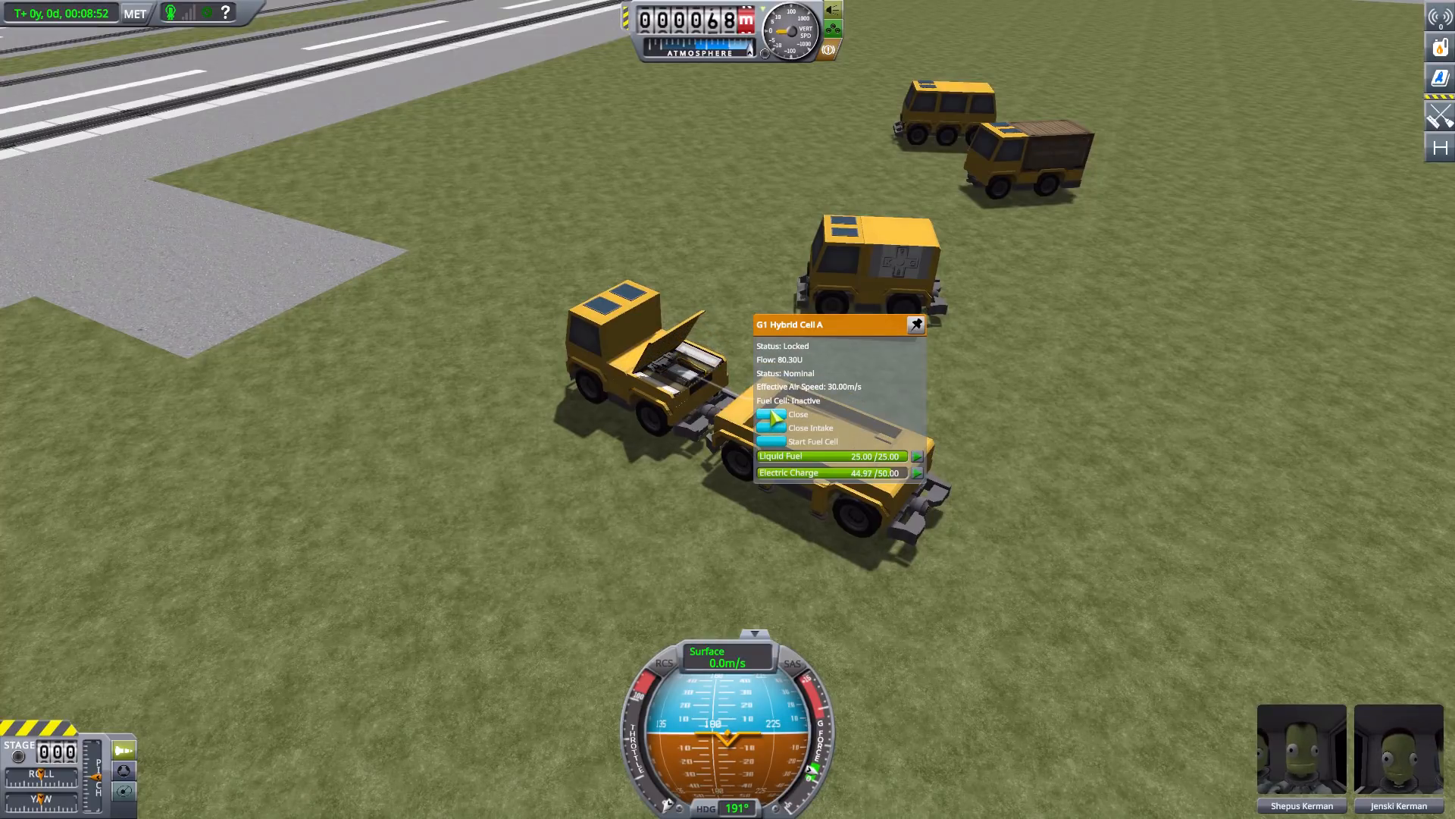
left_click(798, 414)
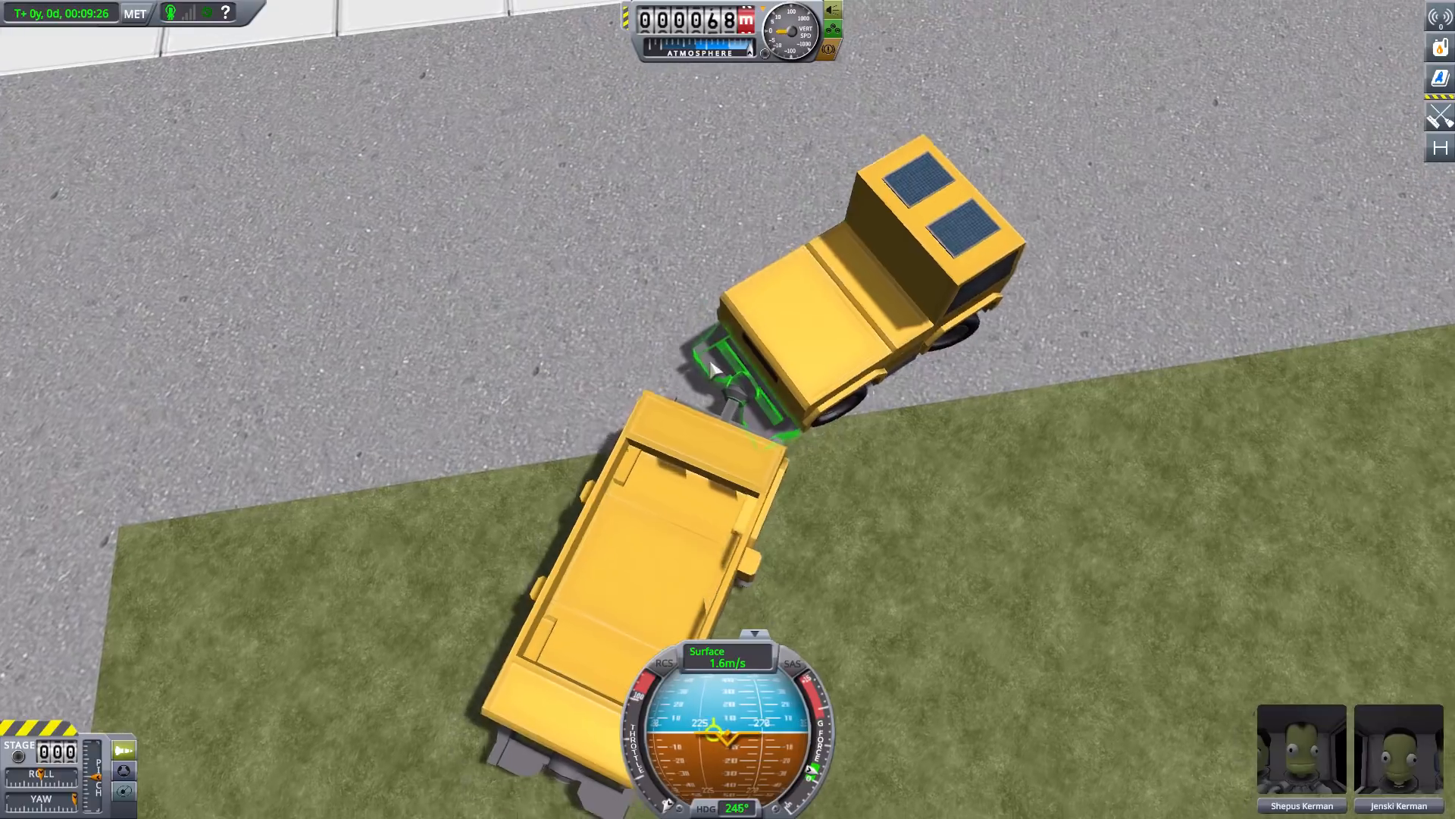
Bring up the truck hitch's options to couple with the trailer
right_click(733, 380)
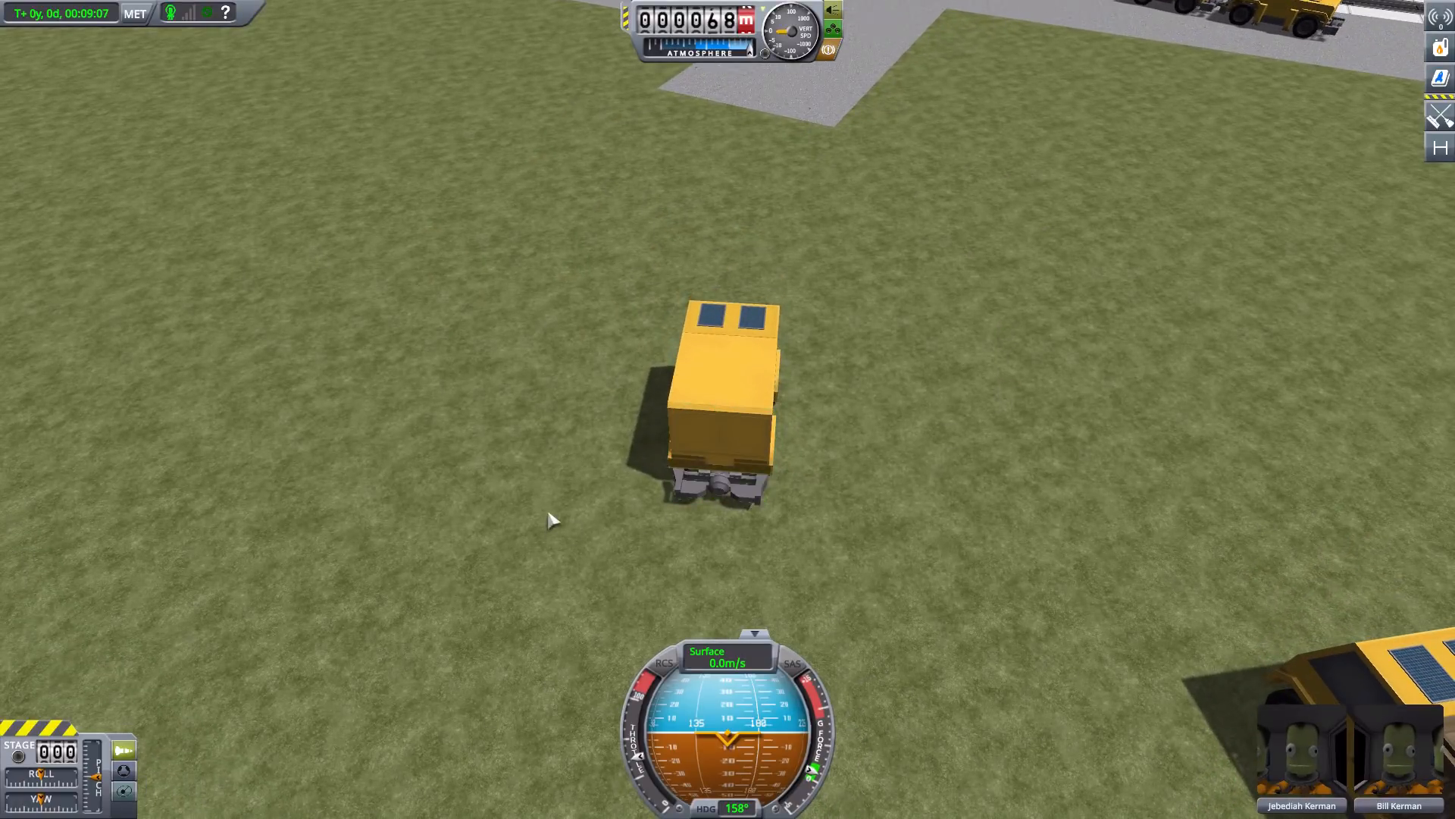
Open the rear doors of the SC-9001 Science Jr. materials bay
right_click(724, 399)
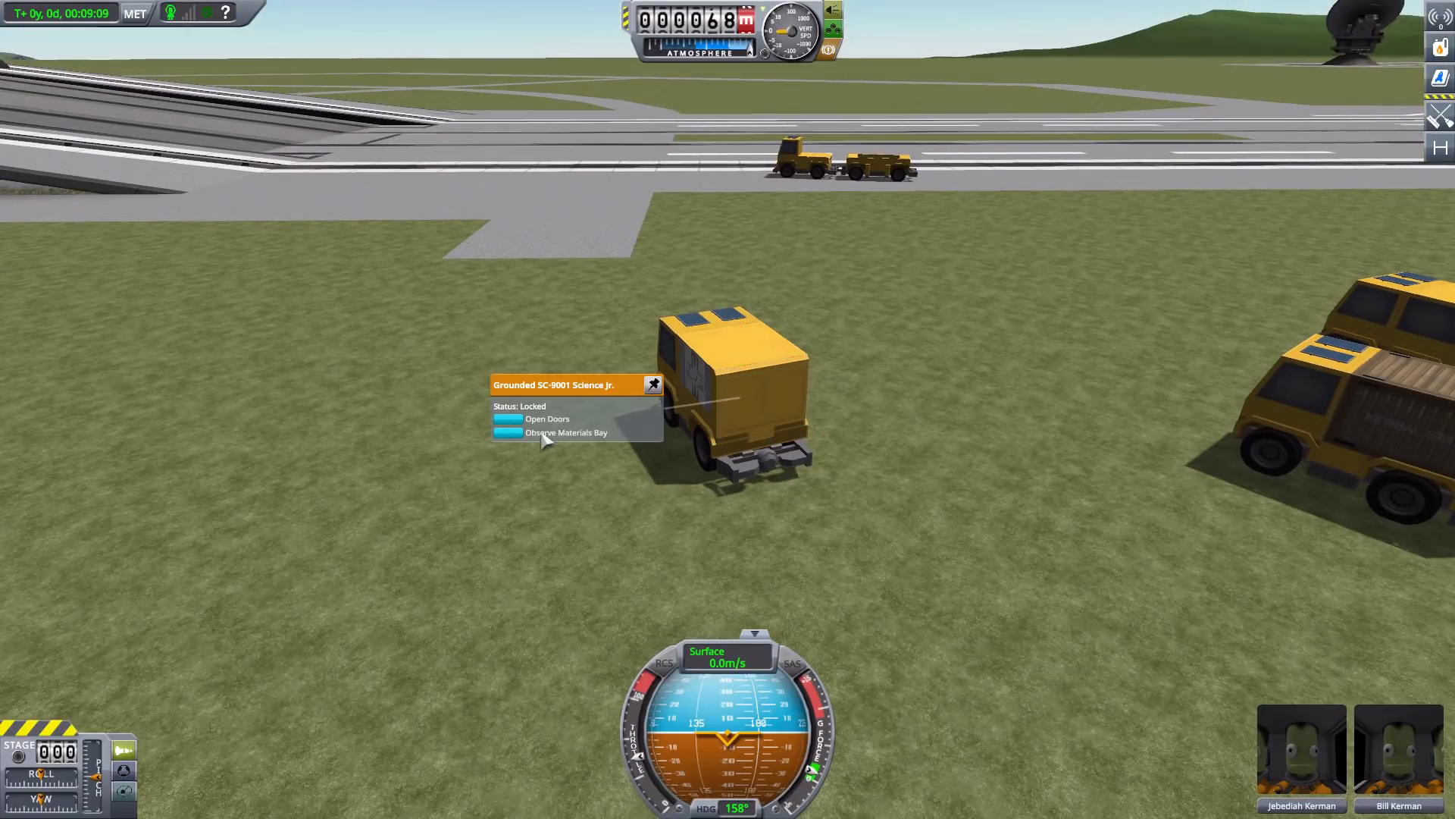
left_click(547, 419)
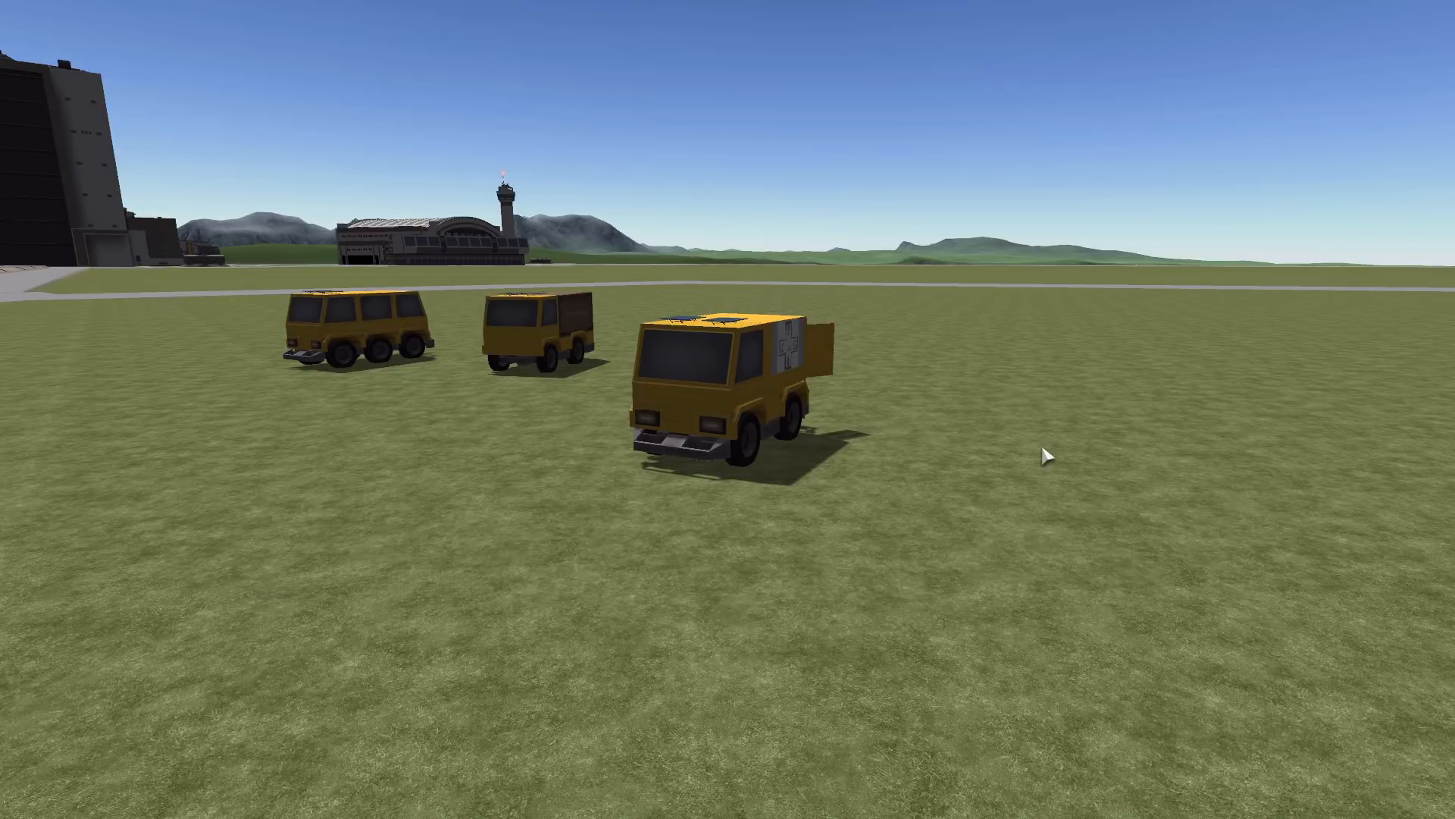
mouse_move(765, 455)
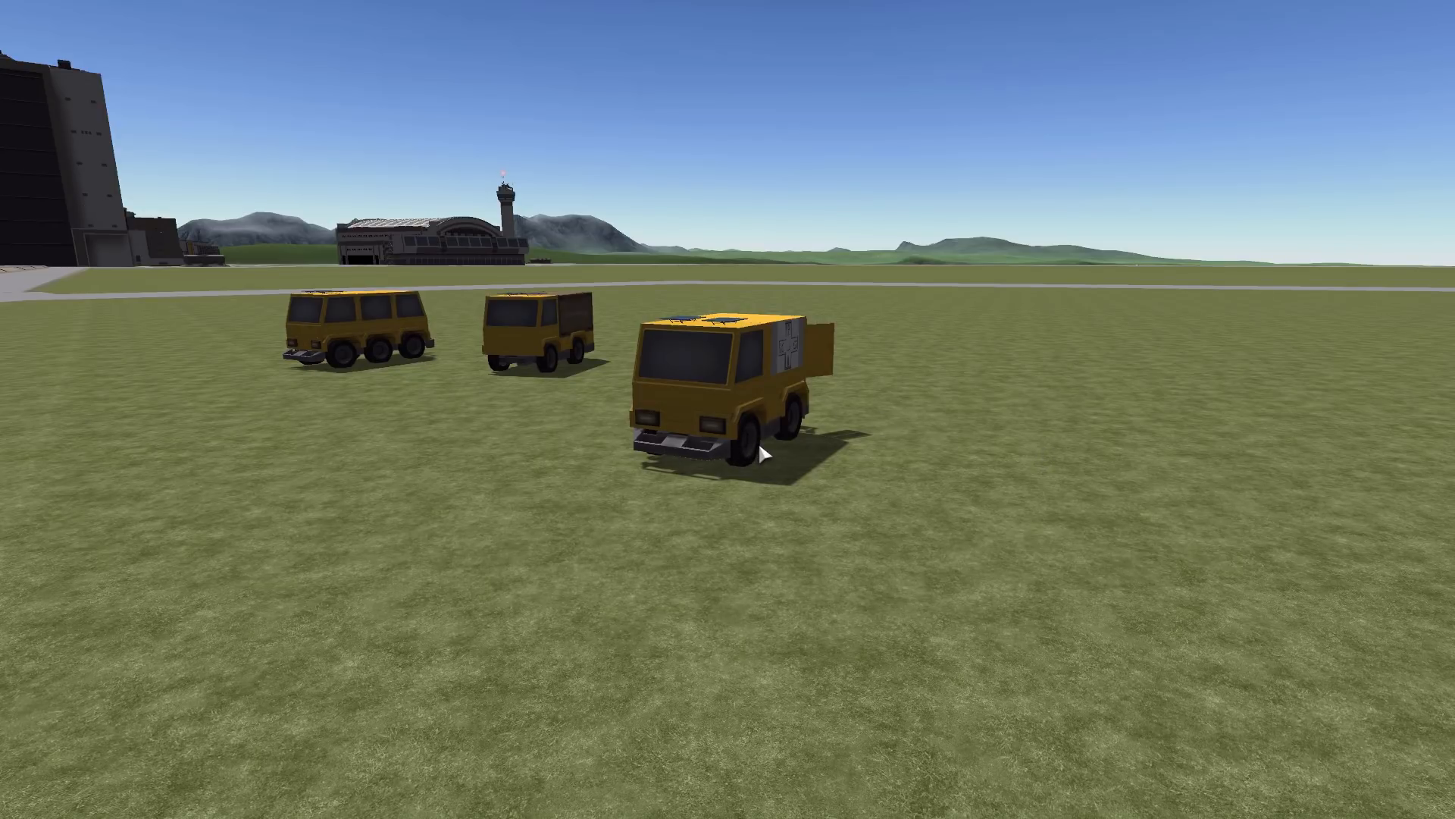
mouse_move(1101, 361)
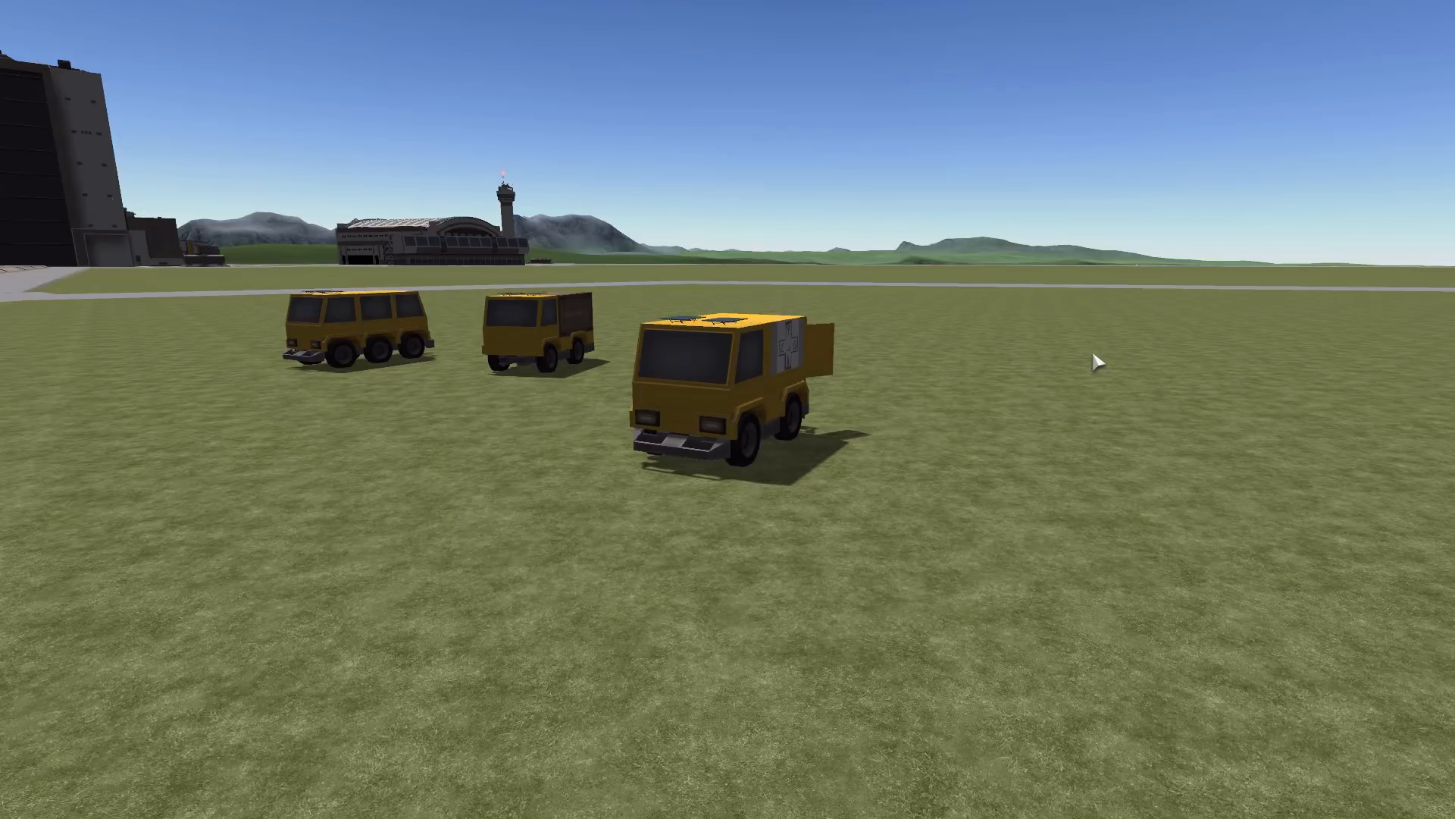
mouse_move(1011, 371)
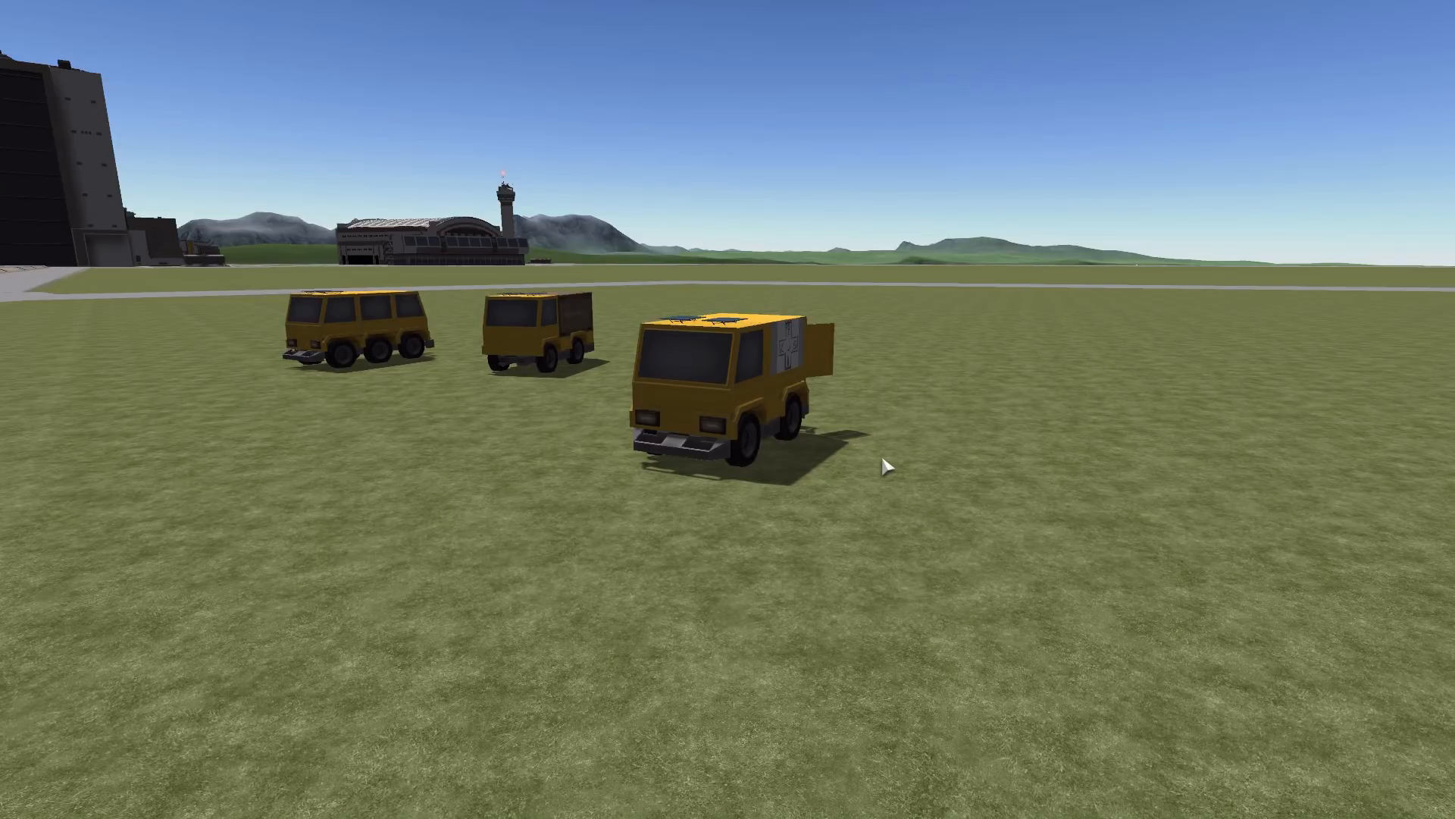
mouse_move(1208, 601)
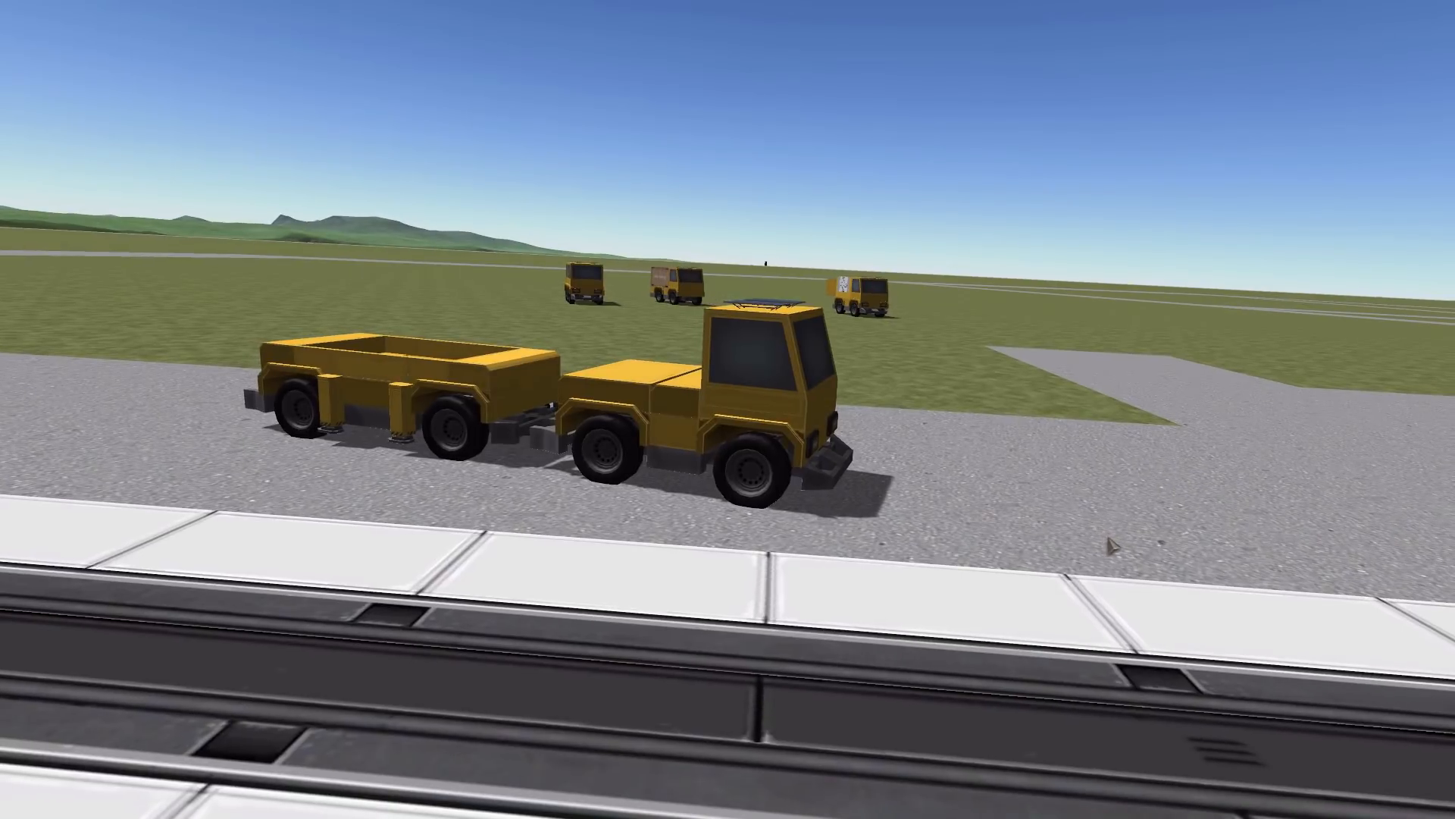
mouse_move(1223, 462)
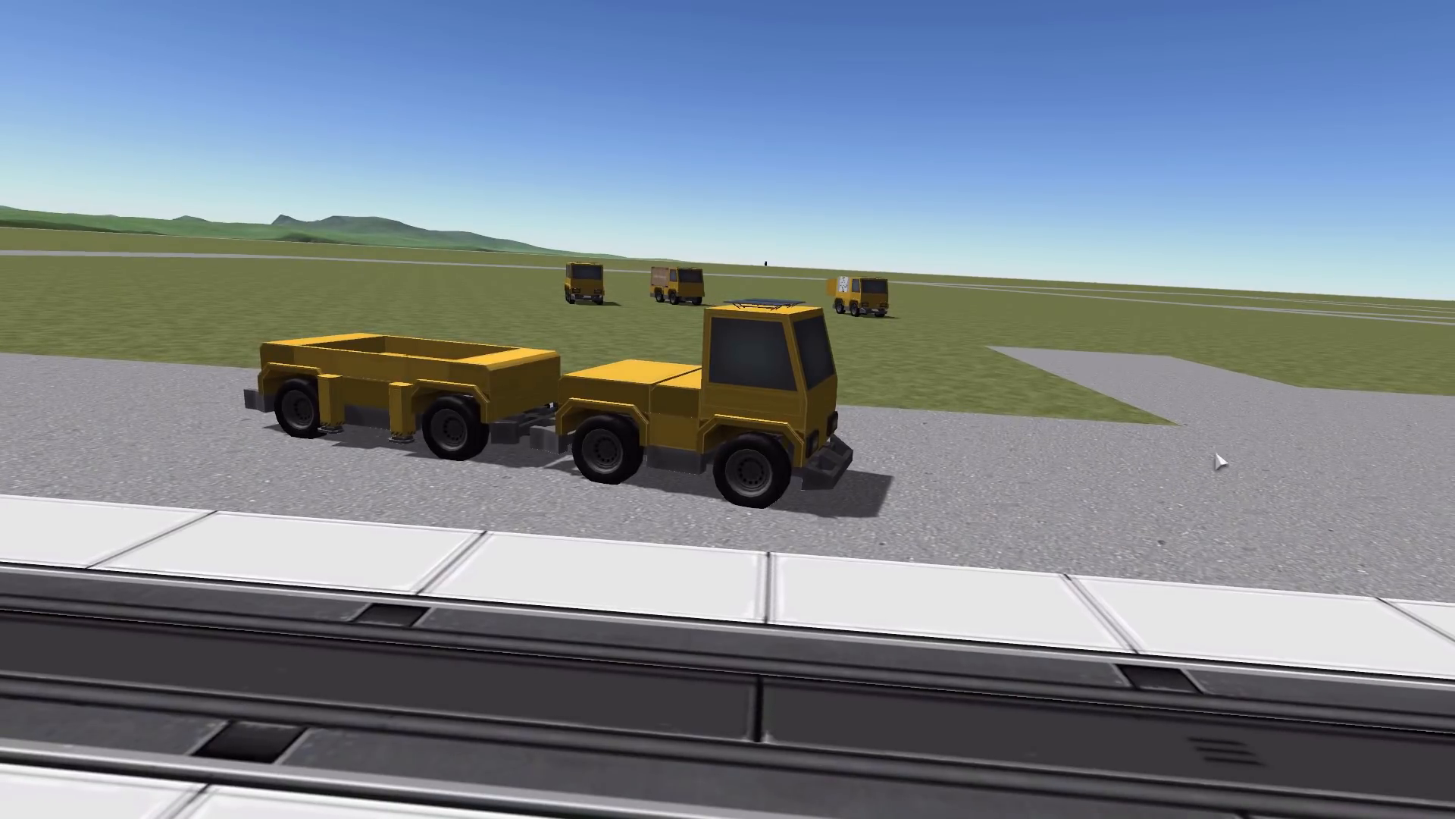